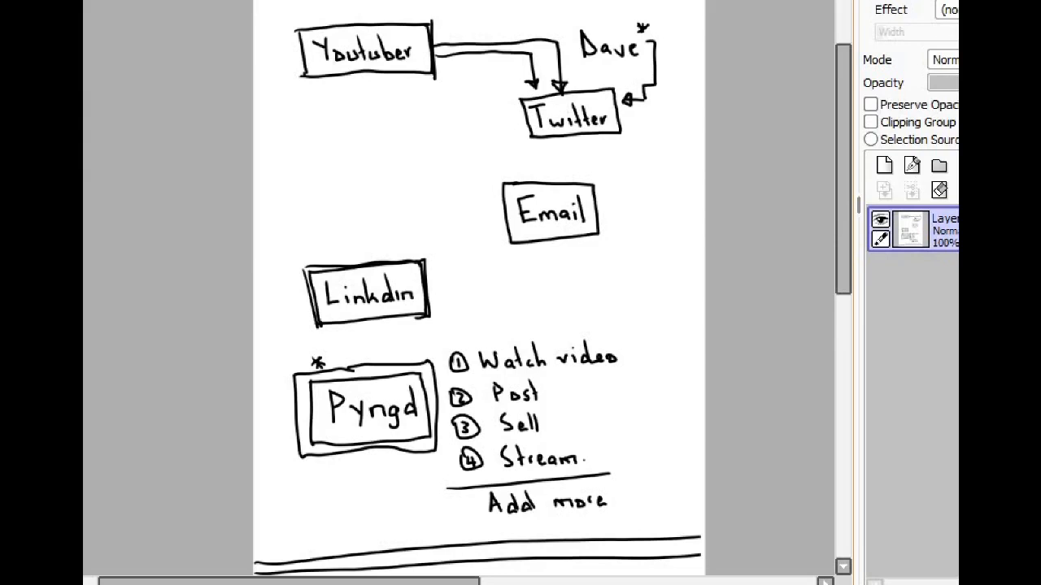
- Add a second asterisk over Pyngd, an asterisk on Youtuber, and a Twitter-to-Youtuber return arrow
left_click(331, 361)
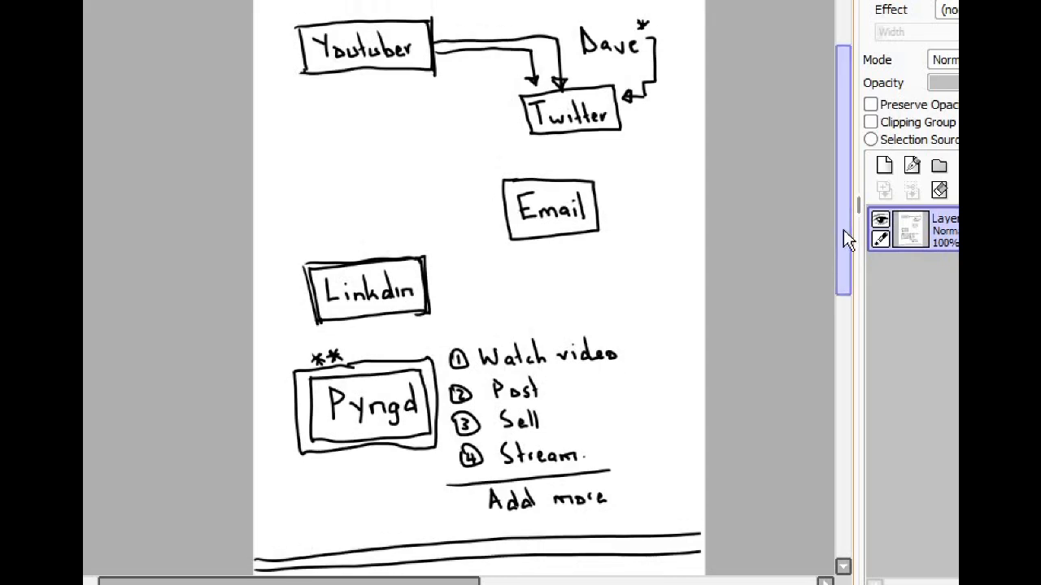
scroll("down", 3)
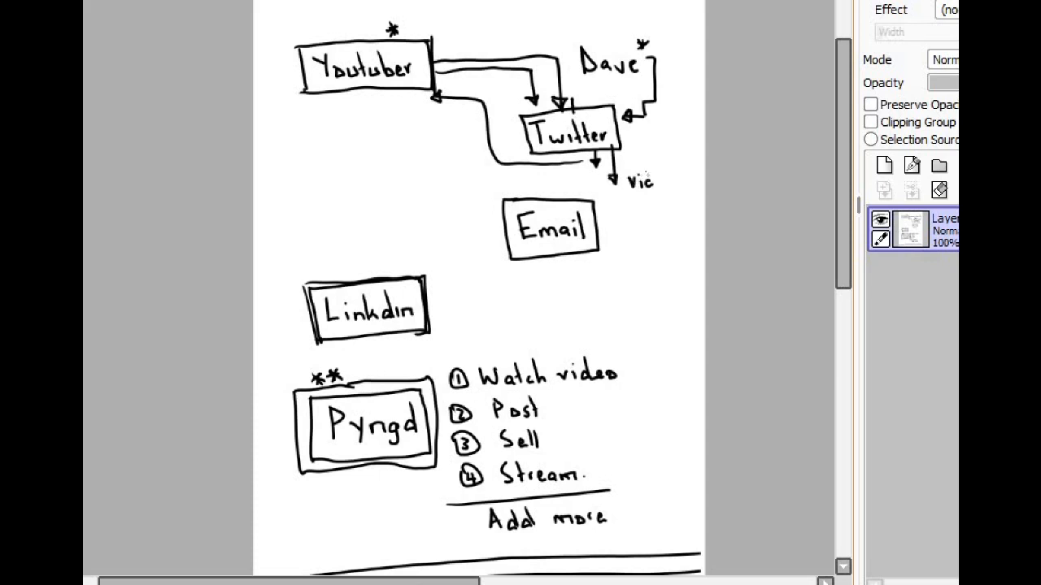
- Write 'video, streaming, moneytzn' under Twitter, draw Vid and Chat branches, and box Dave
type("deo")
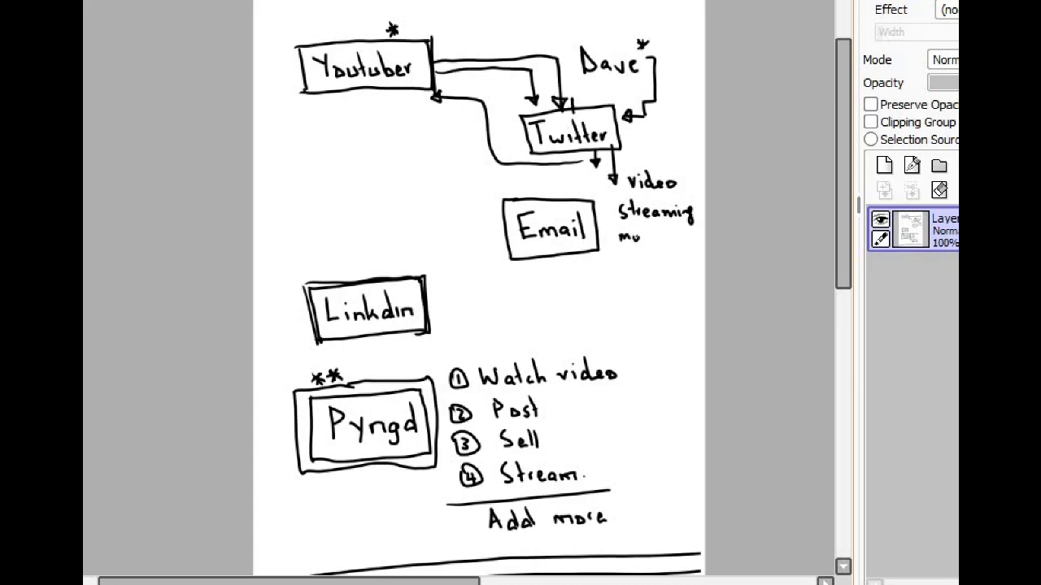
type("moneytzn")
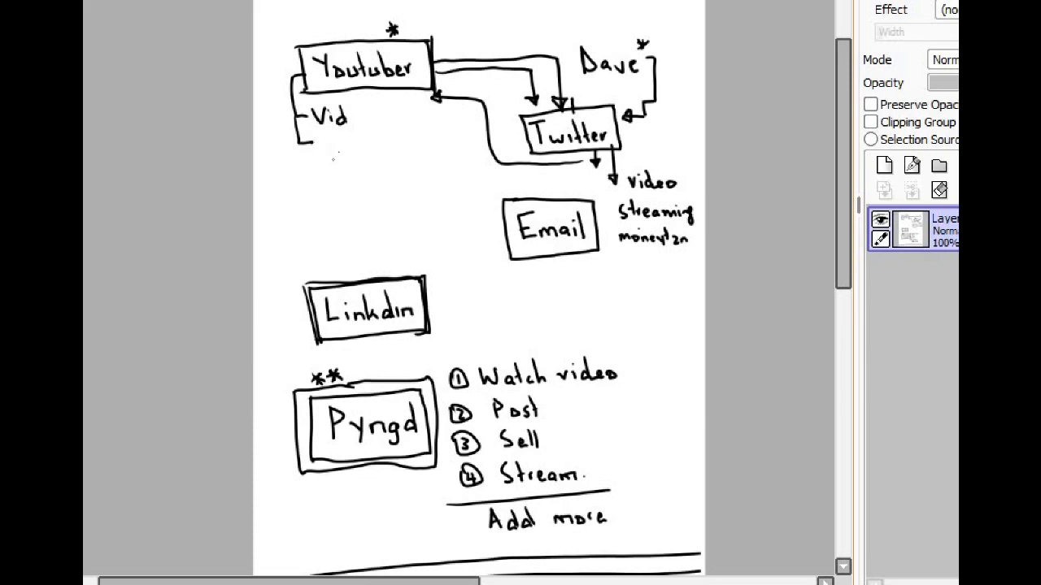
left_click_drag(313, 151, 326, 142)
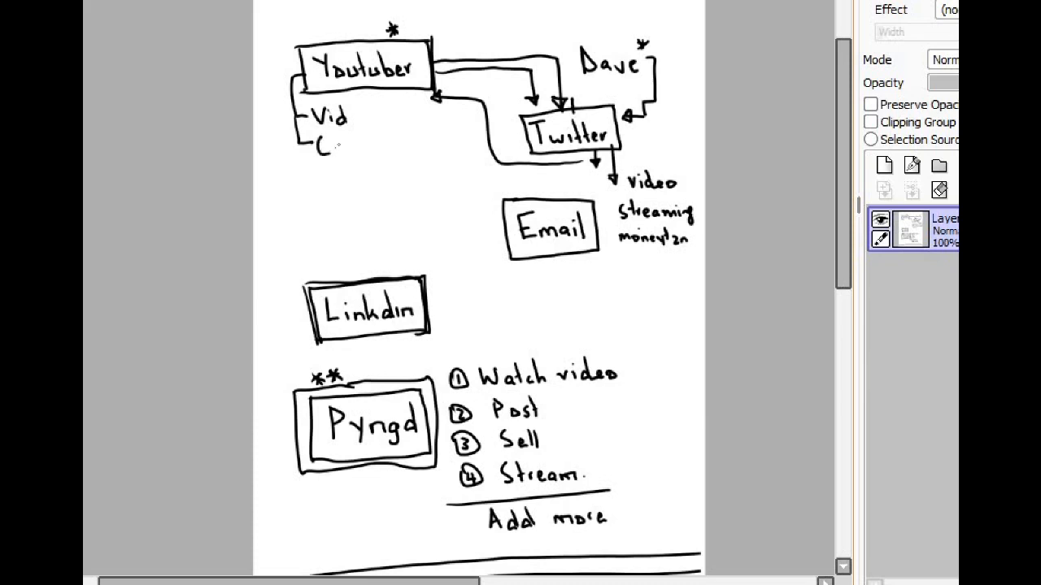
type("ho")
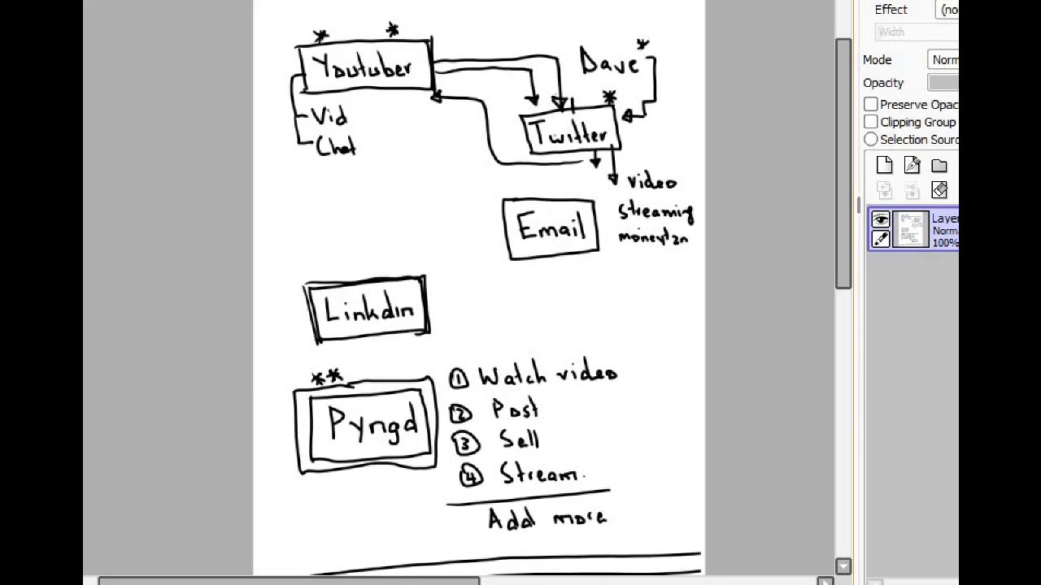
scroll("down", 3)
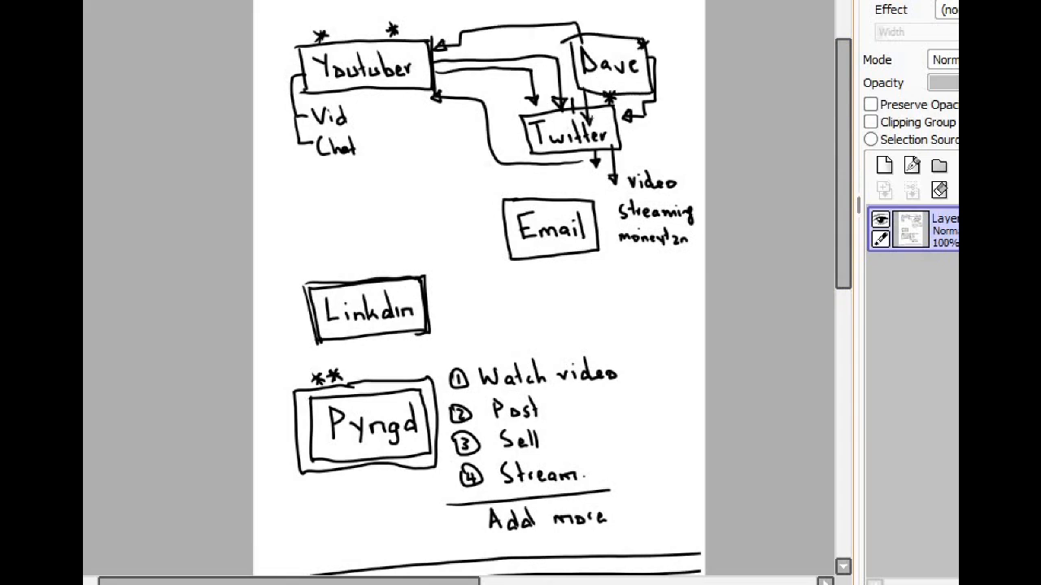
- Tick Watch video, Post, Sell and Stream in the numbered list beside Pyngd
scroll("down", 3)
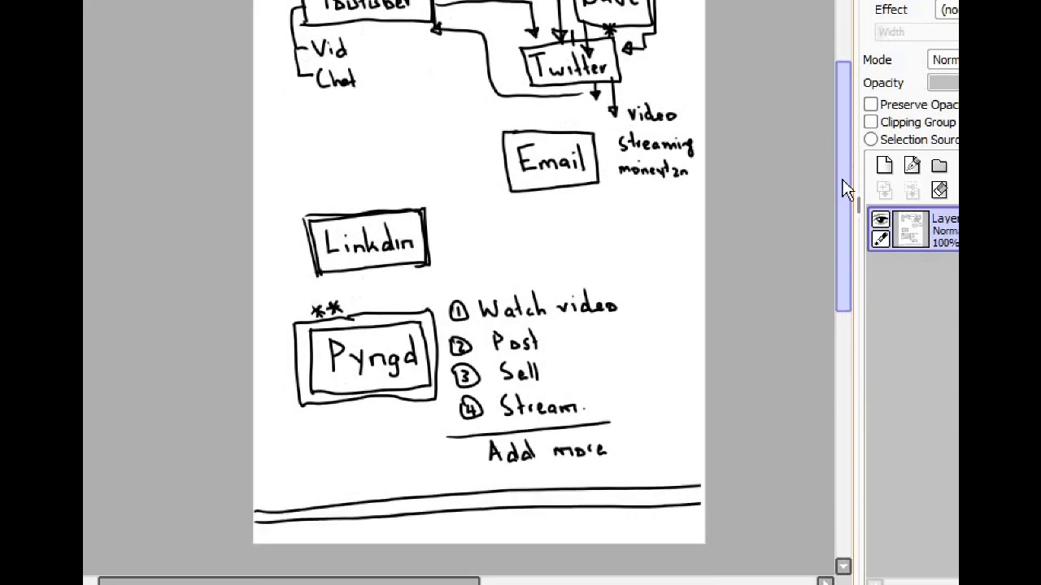
scroll("down", 3)
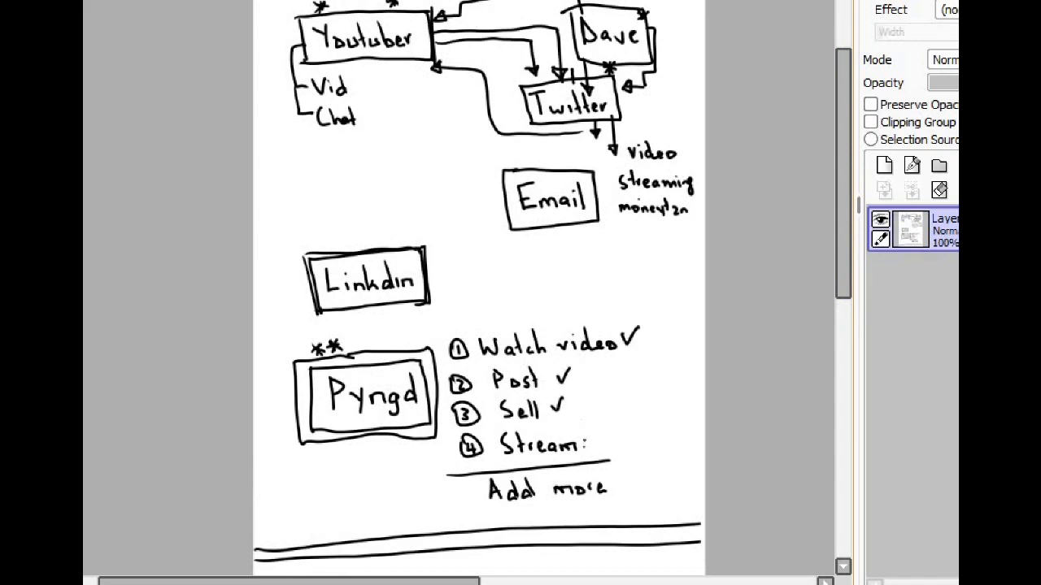
left_click_drag(582, 452, 594, 423)
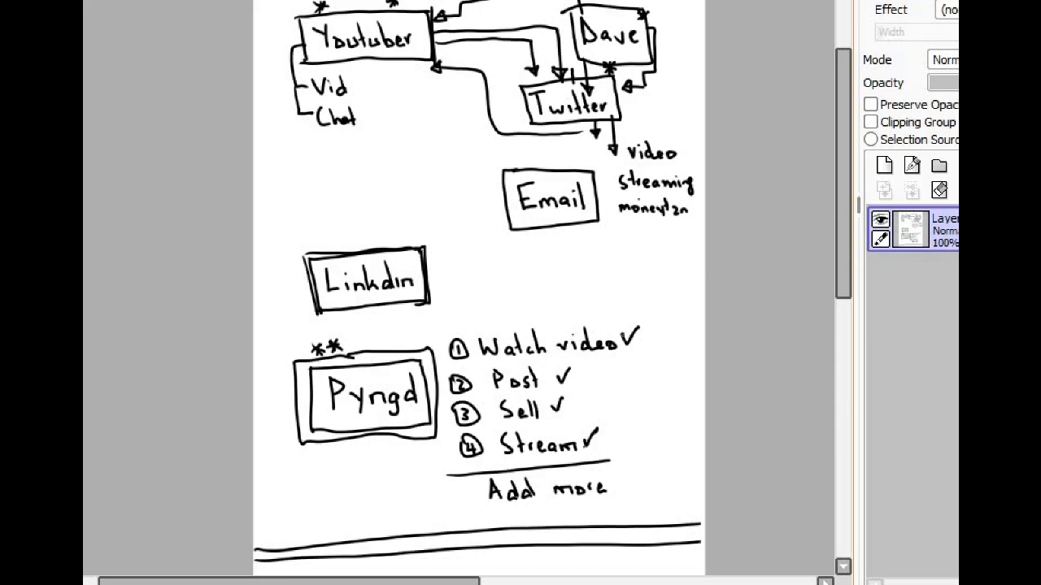
scroll("down", 3)
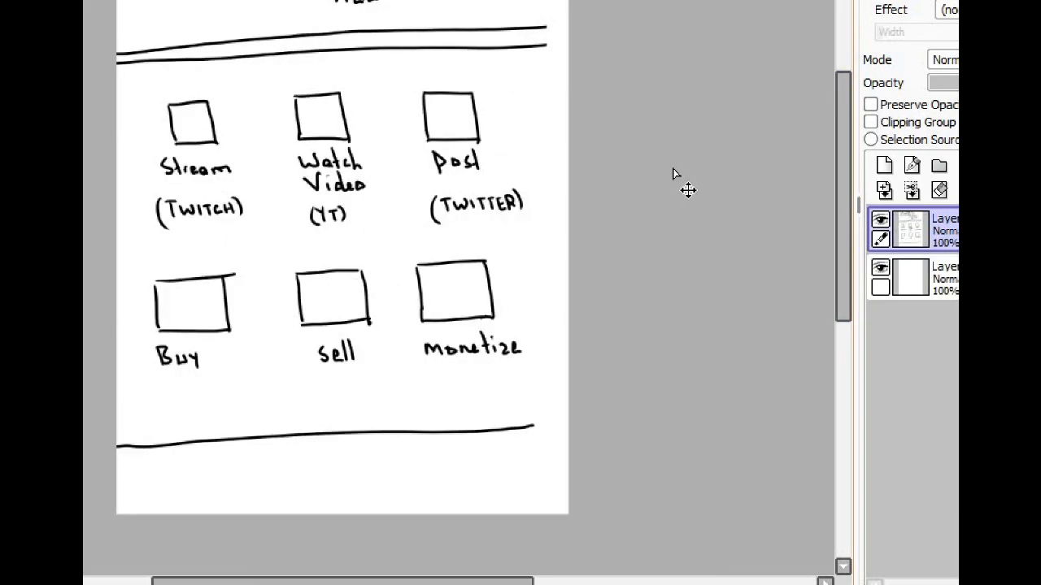
mouse_move(697, 191)
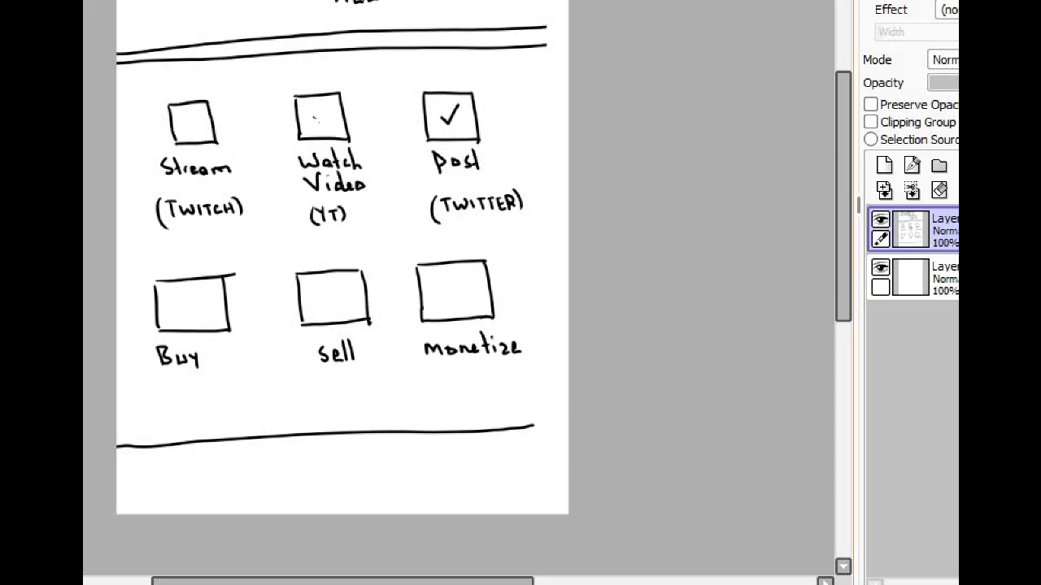
- Draw checkmarks in the Post, Watch Video and Monetize grid boxes
left_click(321, 115)
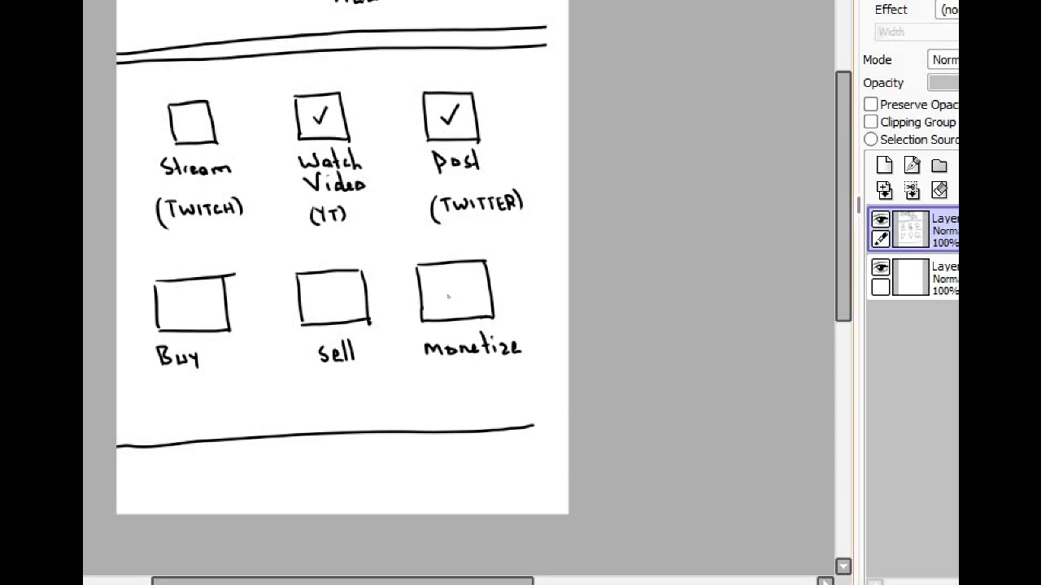
left_click(455, 289)
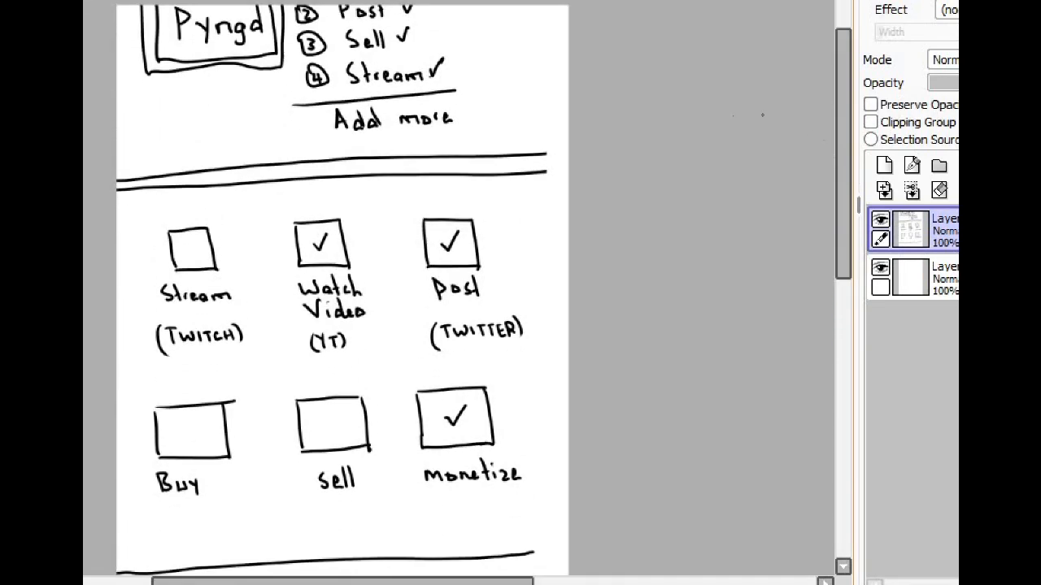
mouse_move(482, 195)
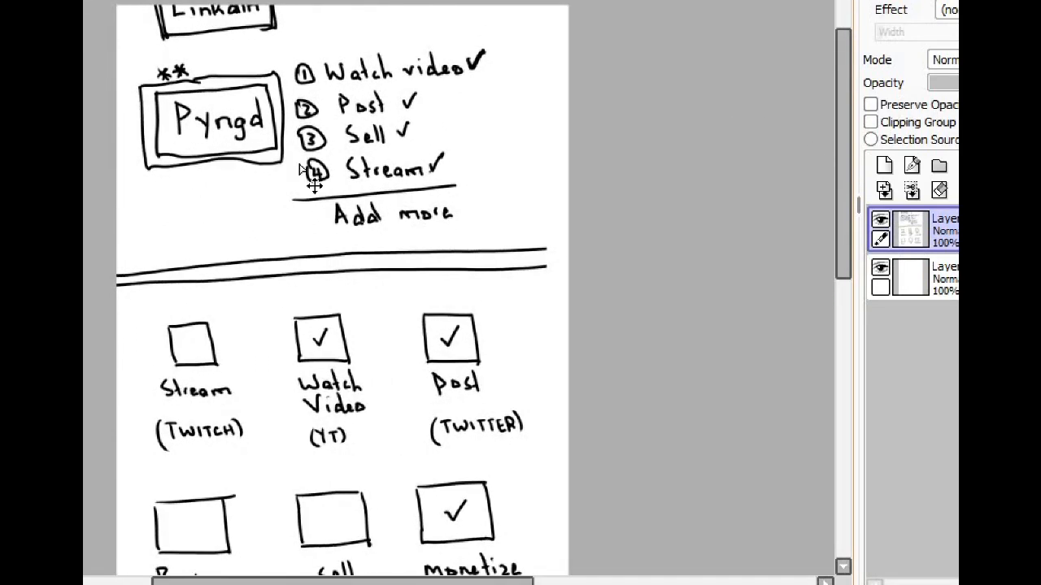
mouse_move(459, 203)
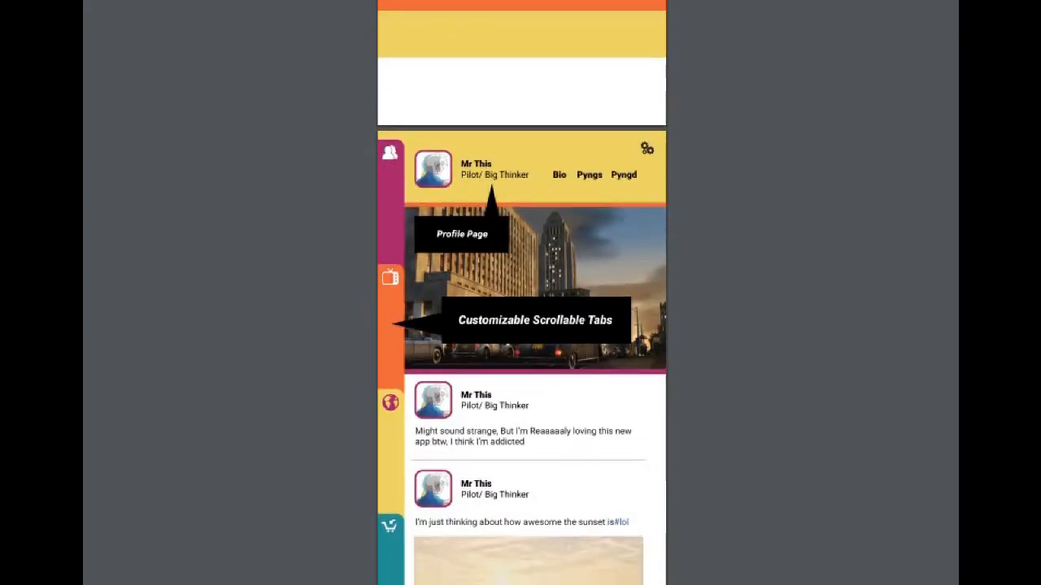
- Scroll the Pyngd mockup from the profile page down to Platform Selection
scroll("down", 3)
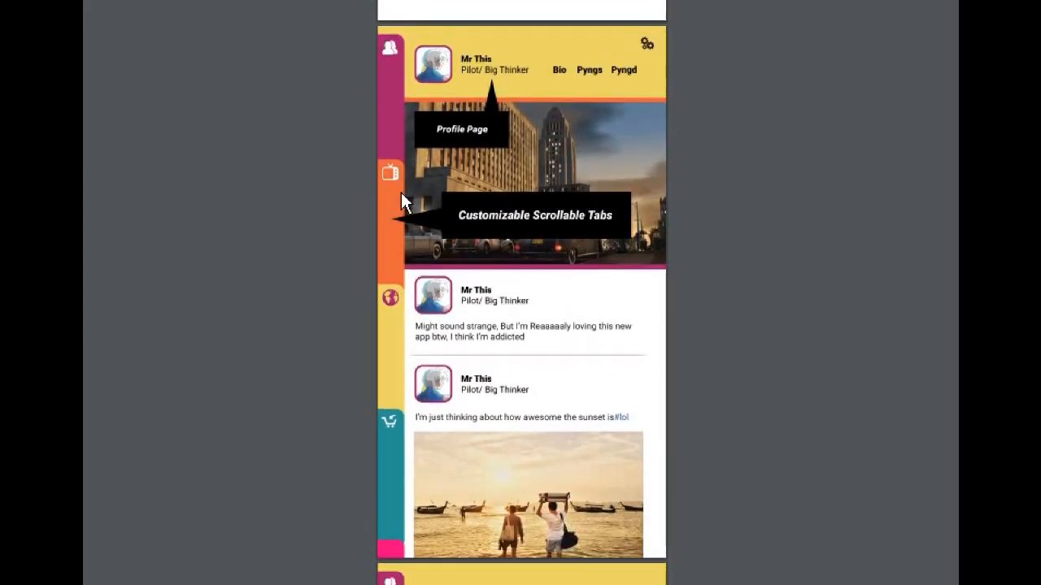
mouse_move(387, 214)
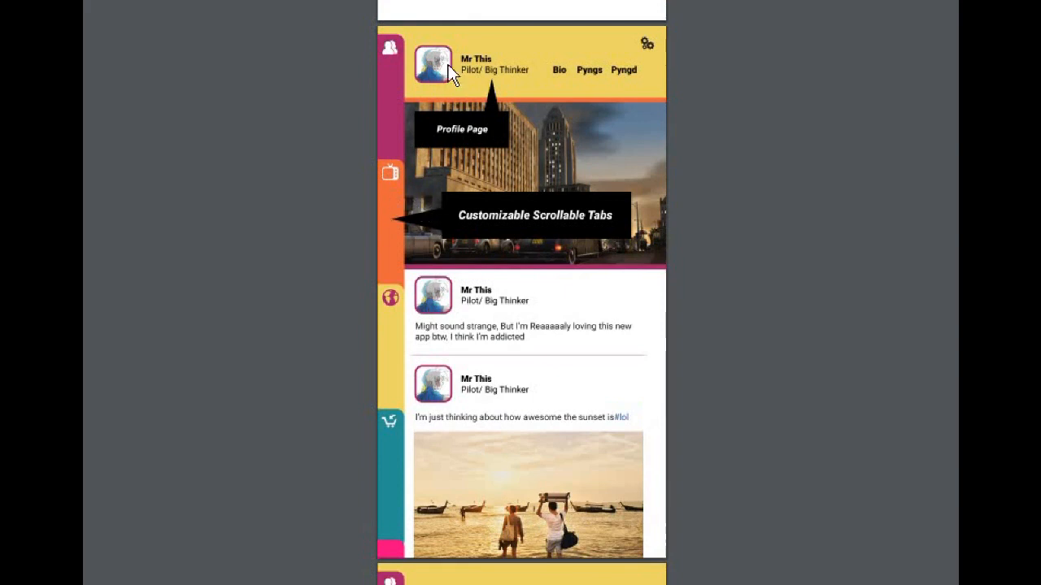
mouse_move(508, 126)
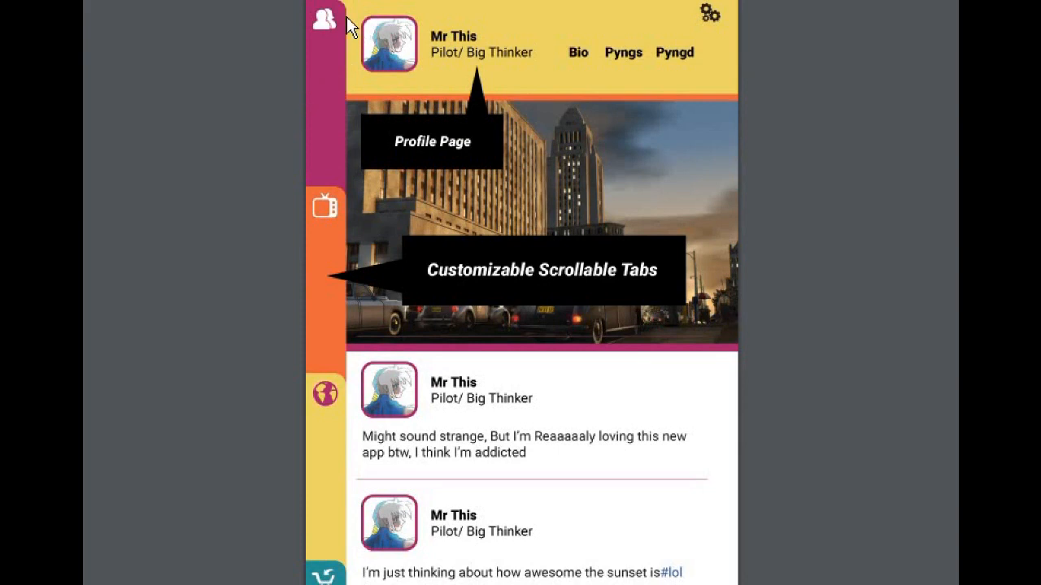
mouse_move(324, 77)
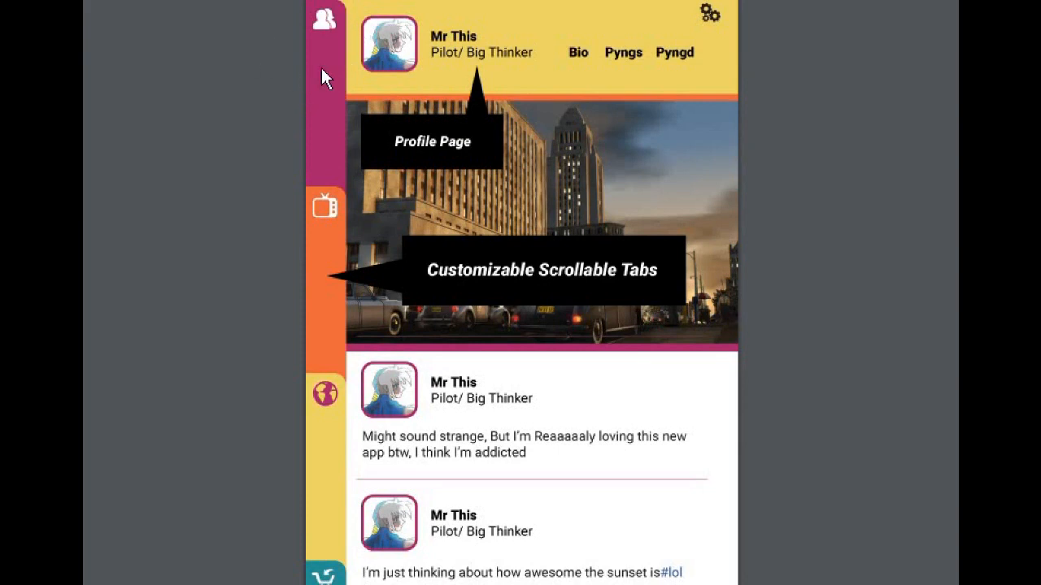
mouse_move(325, 21)
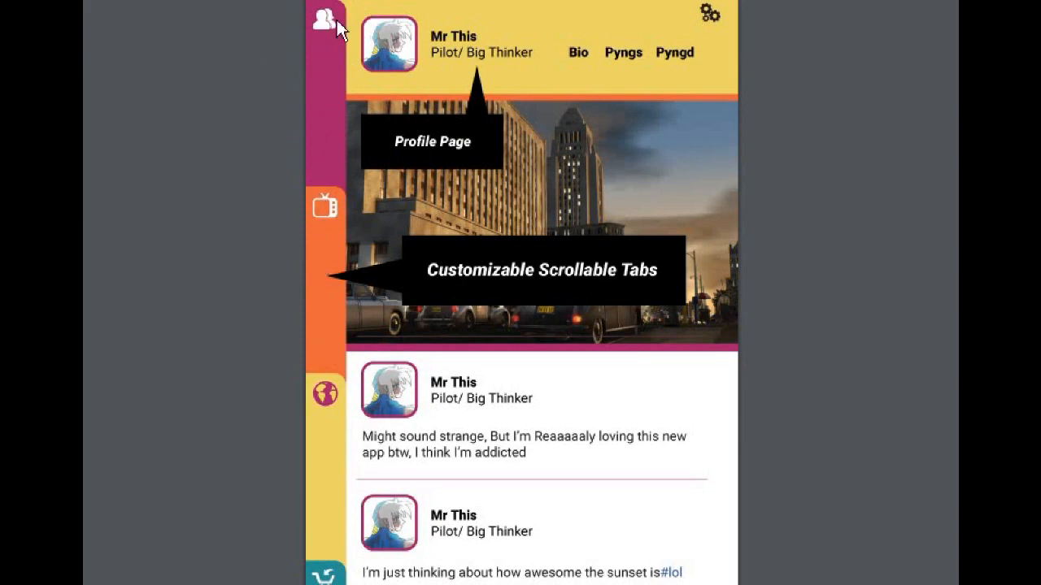
mouse_move(324, 206)
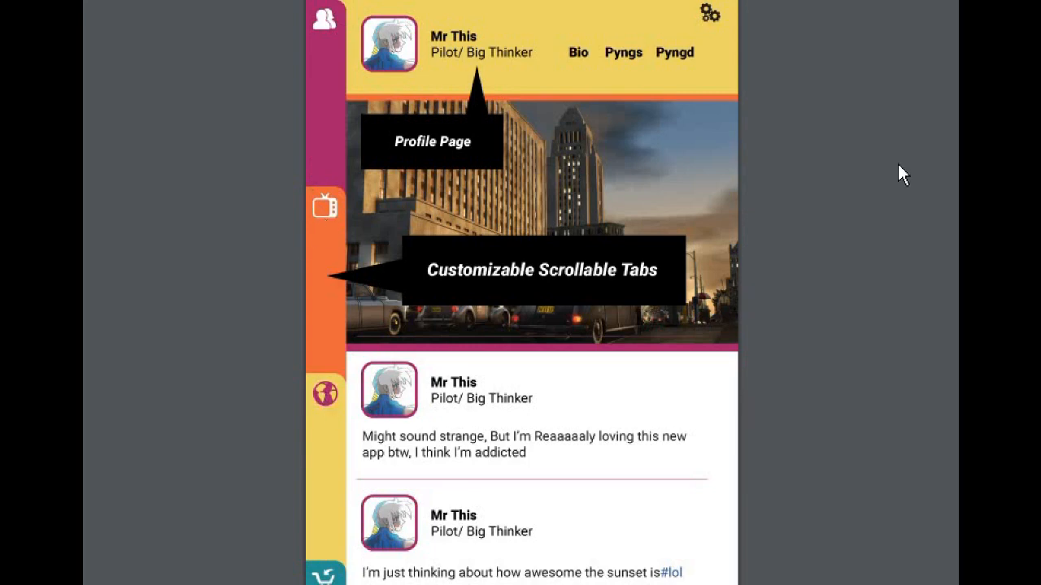
scroll("down", 3)
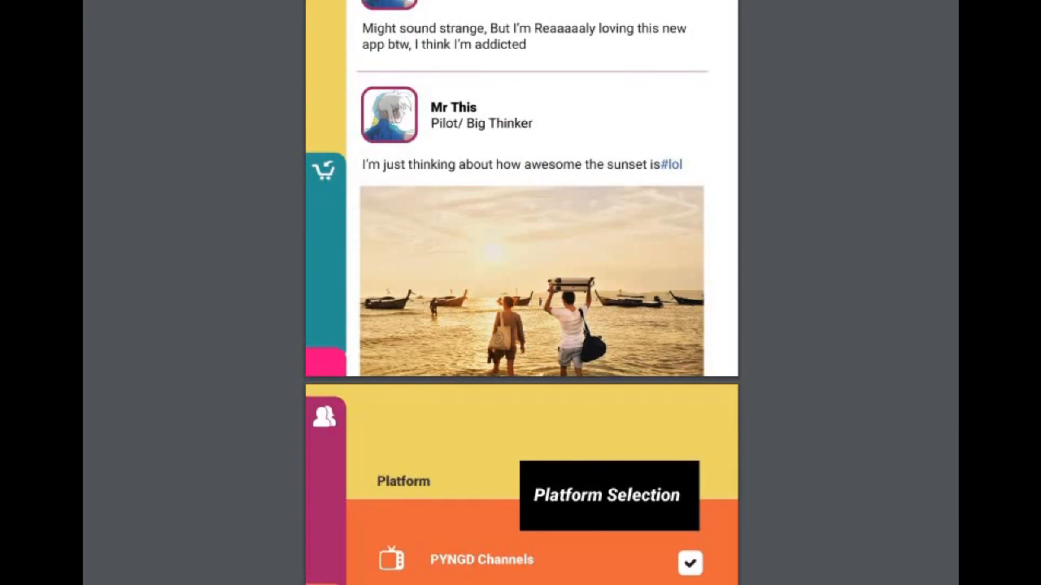
scroll("down", 3)
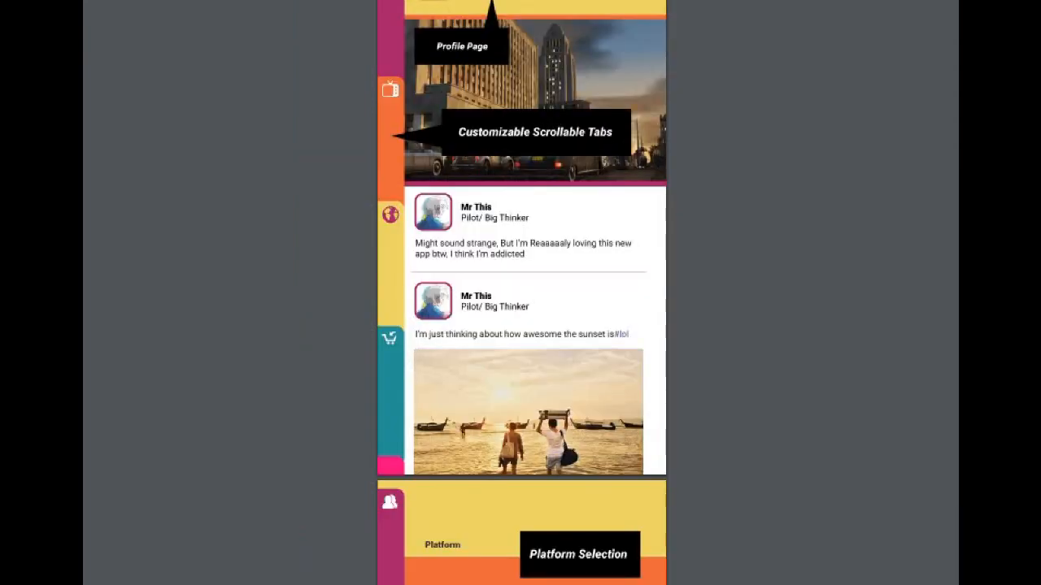
scroll("down", 3)
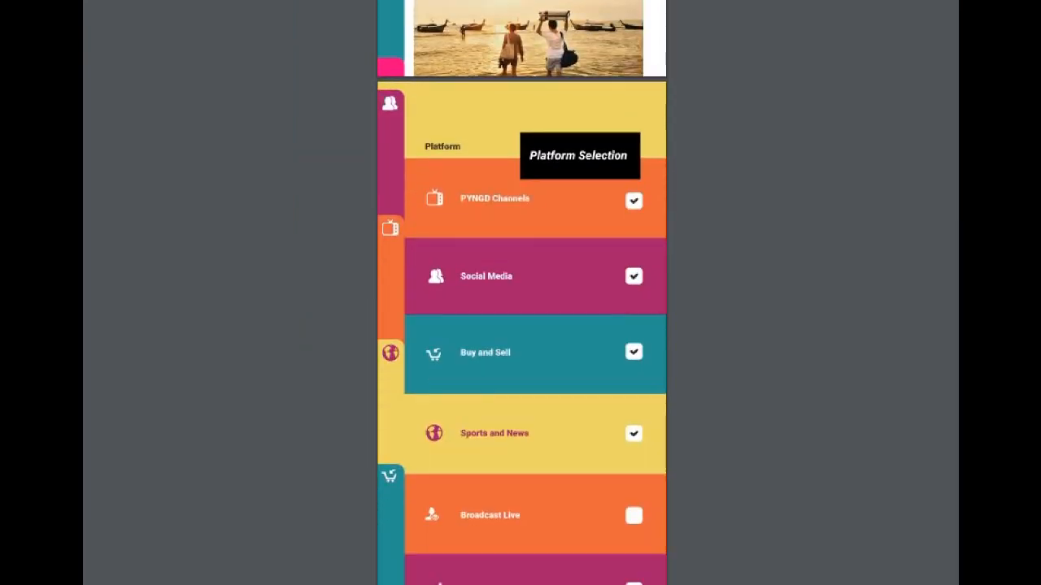
mouse_move(446, 213)
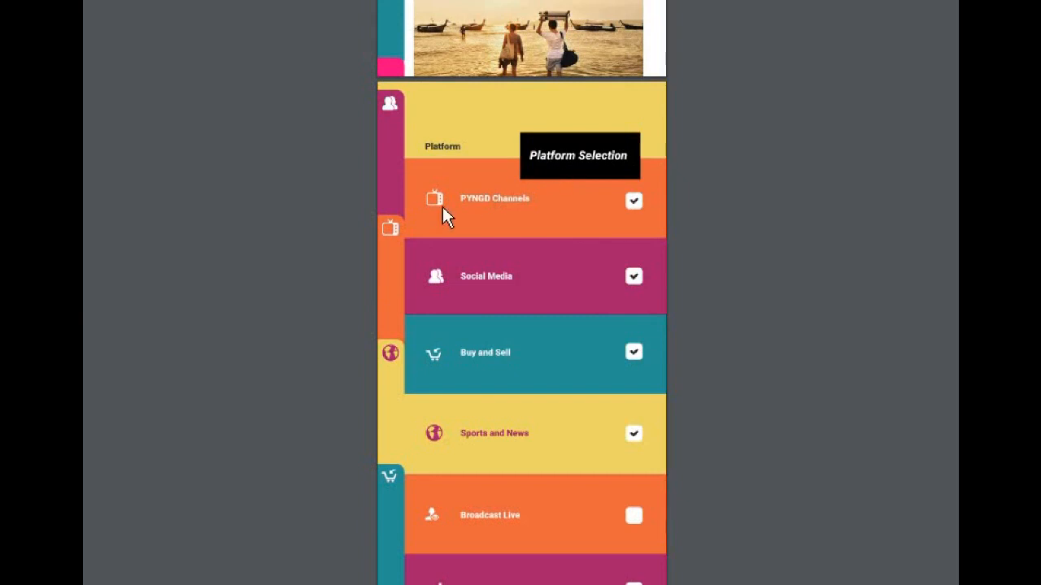
mouse_move(565, 299)
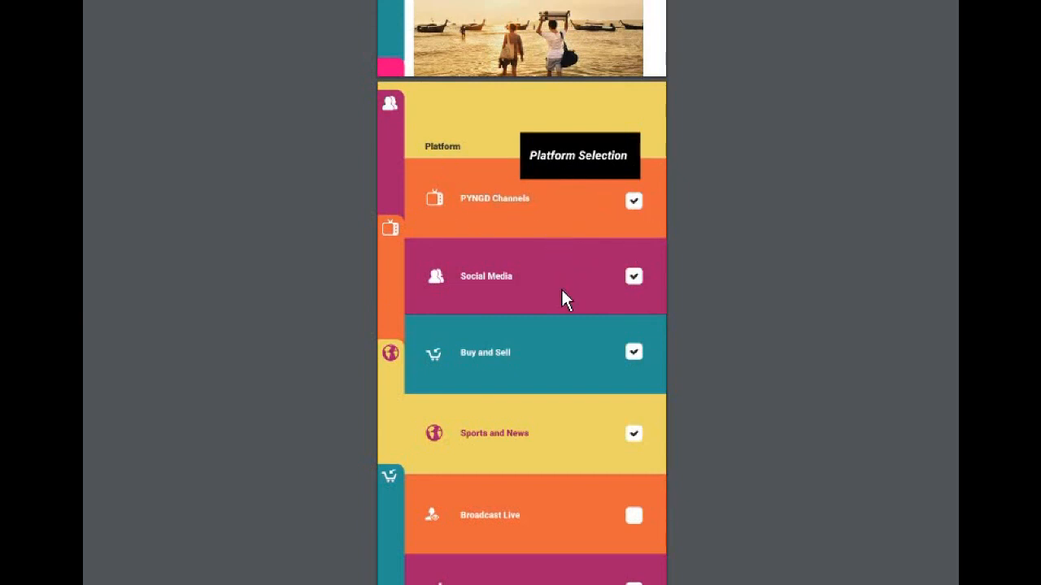
mouse_move(478, 215)
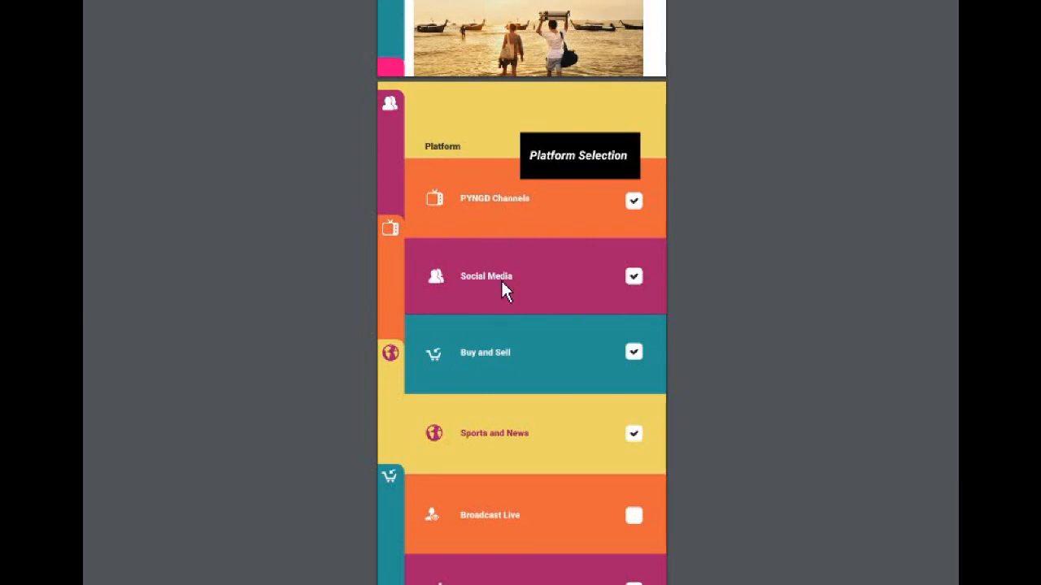
mouse_move(600, 293)
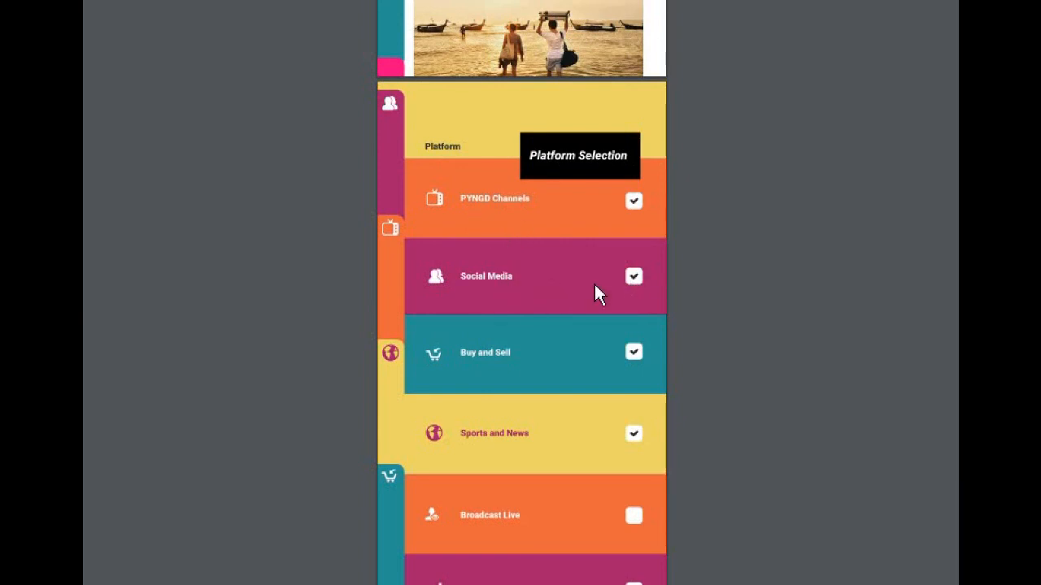
mouse_move(556, 295)
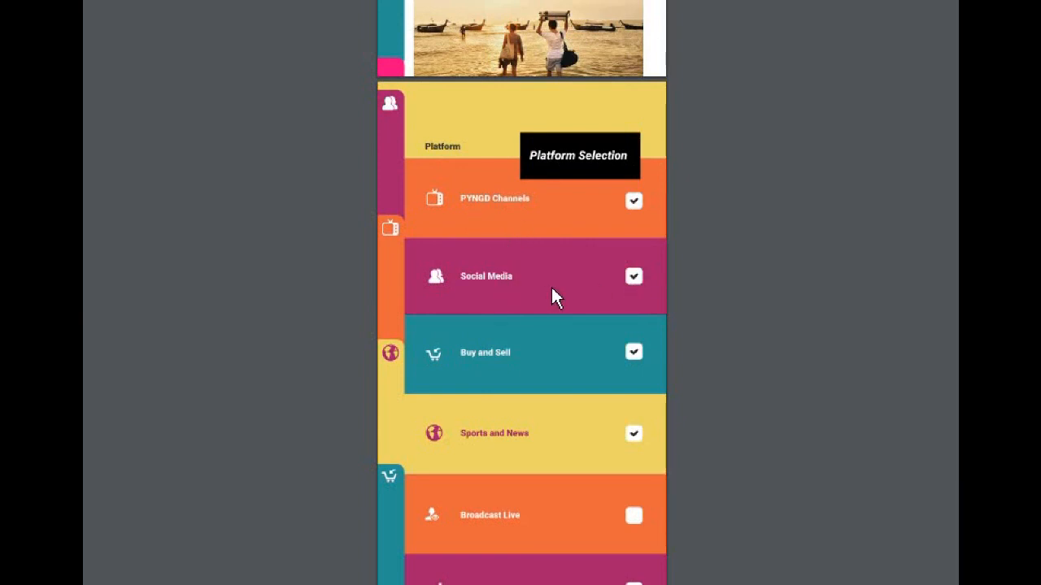
mouse_move(557, 372)
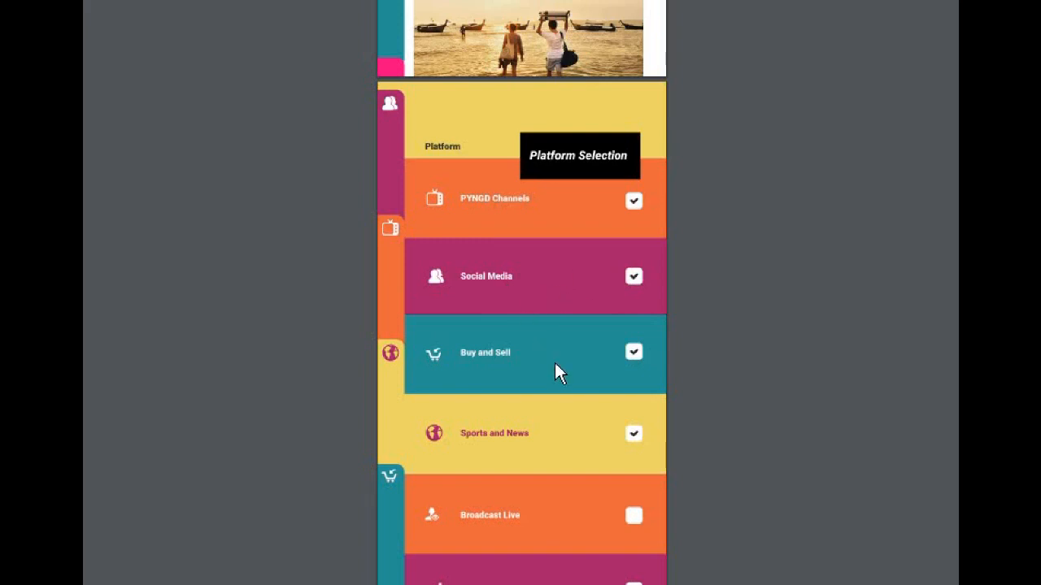
mouse_move(606, 361)
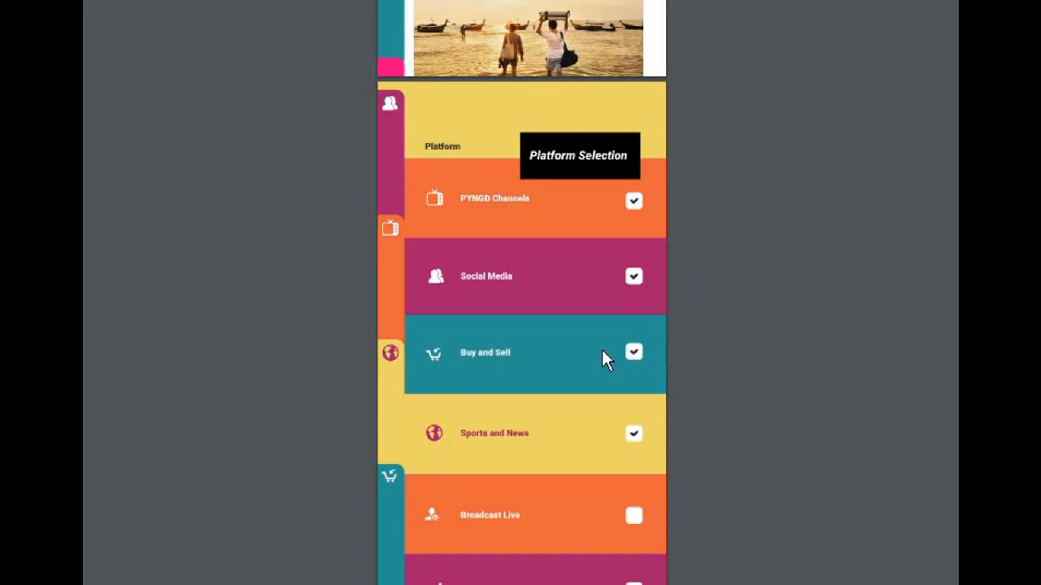
mouse_move(472, 173)
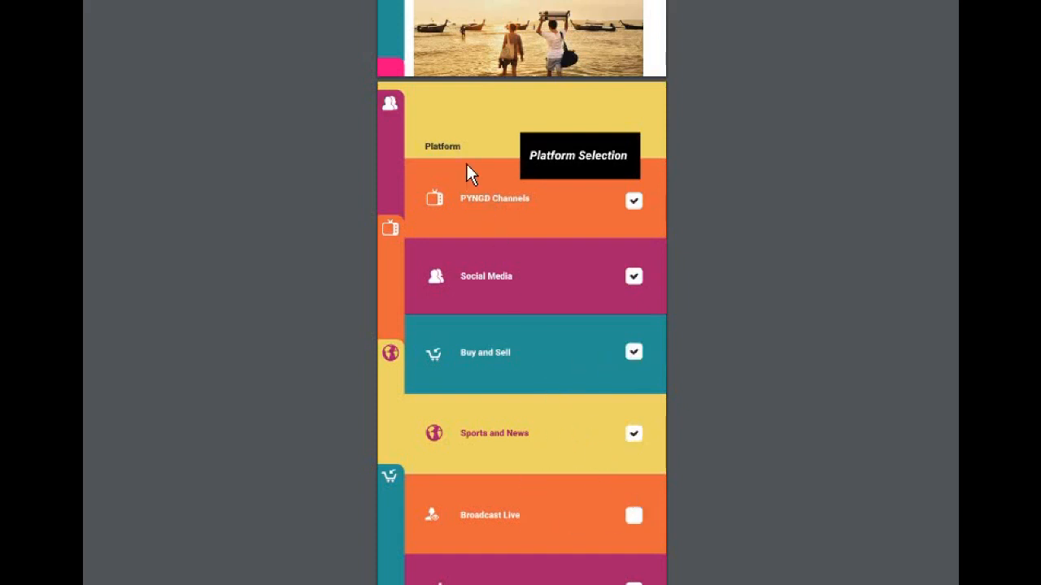
mouse_move(500, 307)
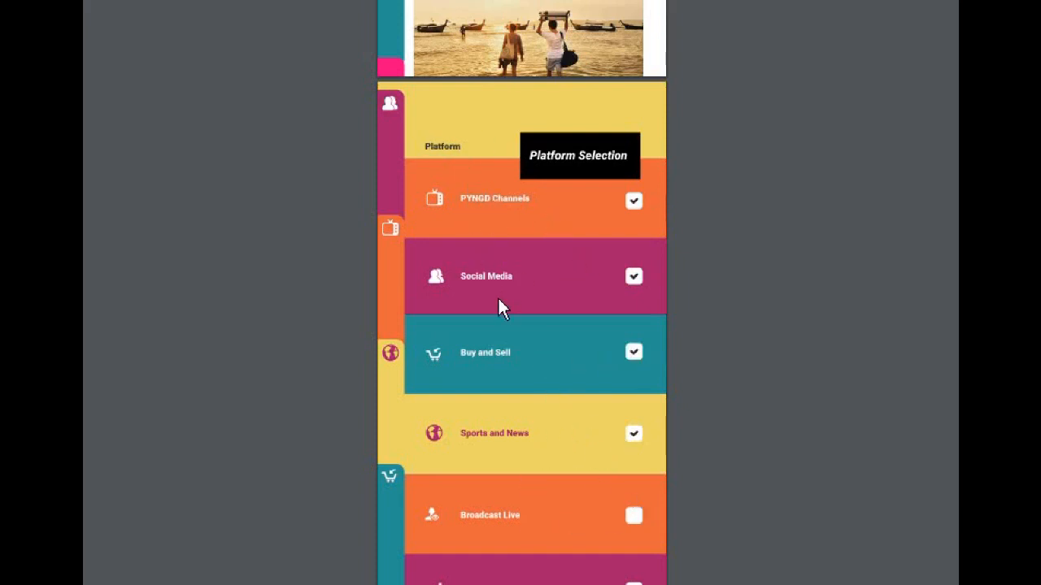
mouse_move(528, 297)
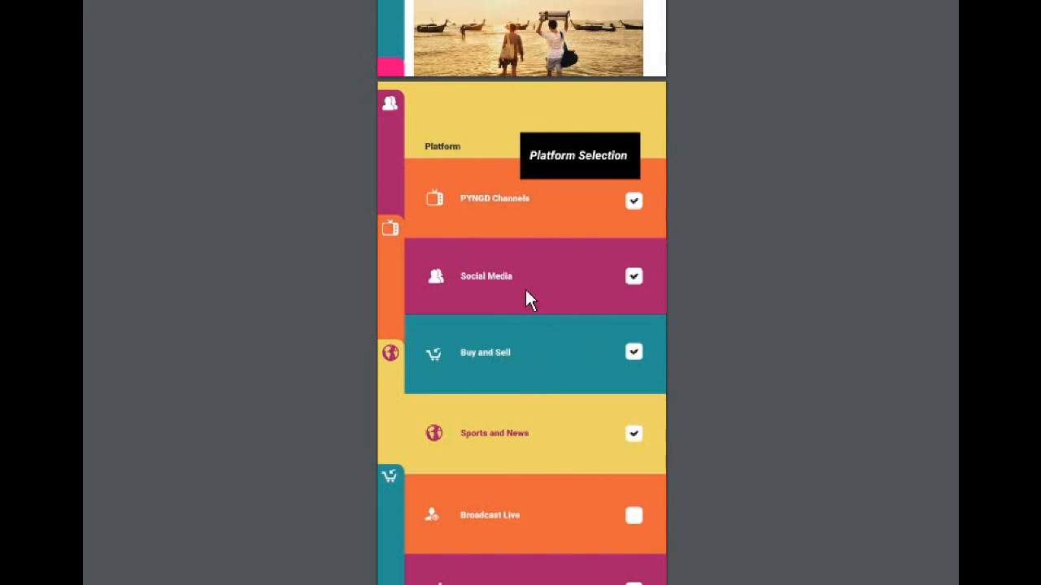
mouse_move(580, 268)
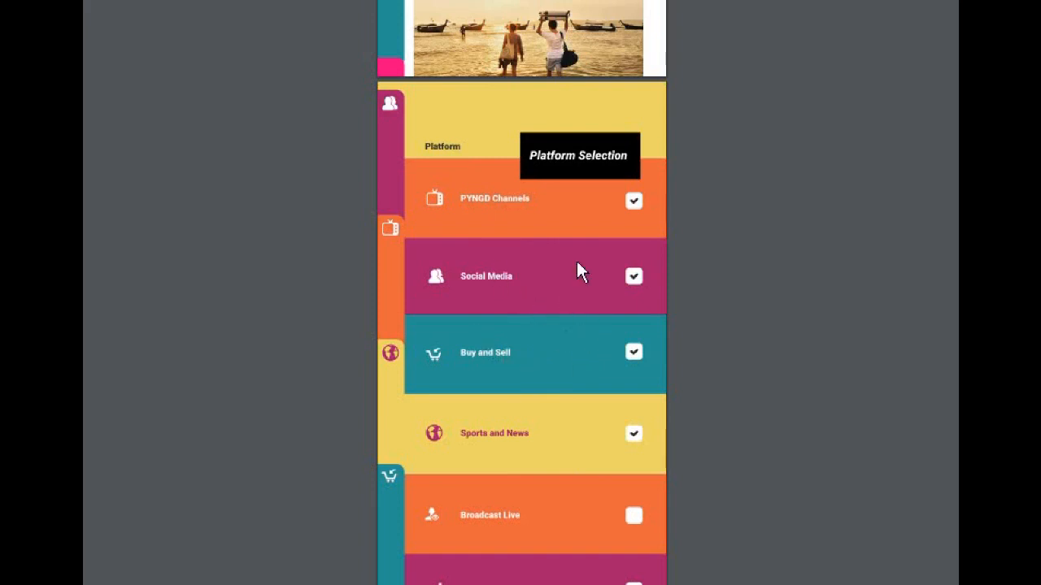
mouse_move(554, 313)
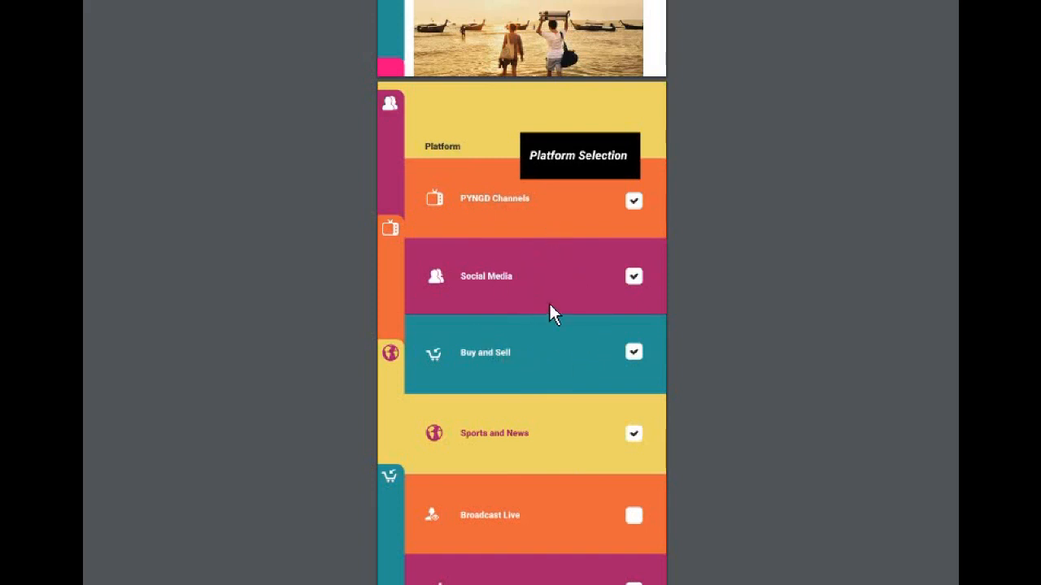
mouse_move(633, 454)
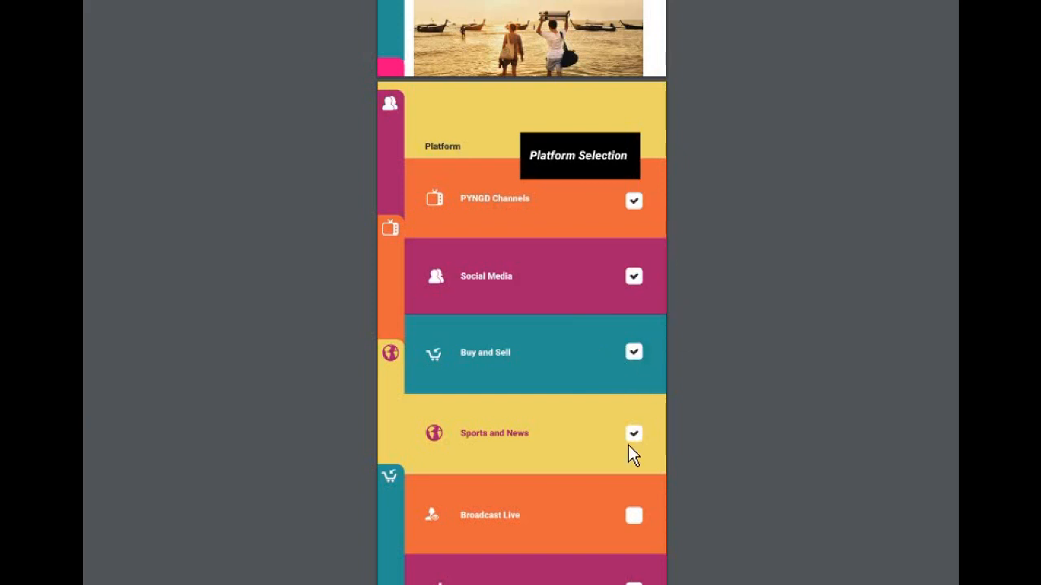
mouse_move(543, 327)
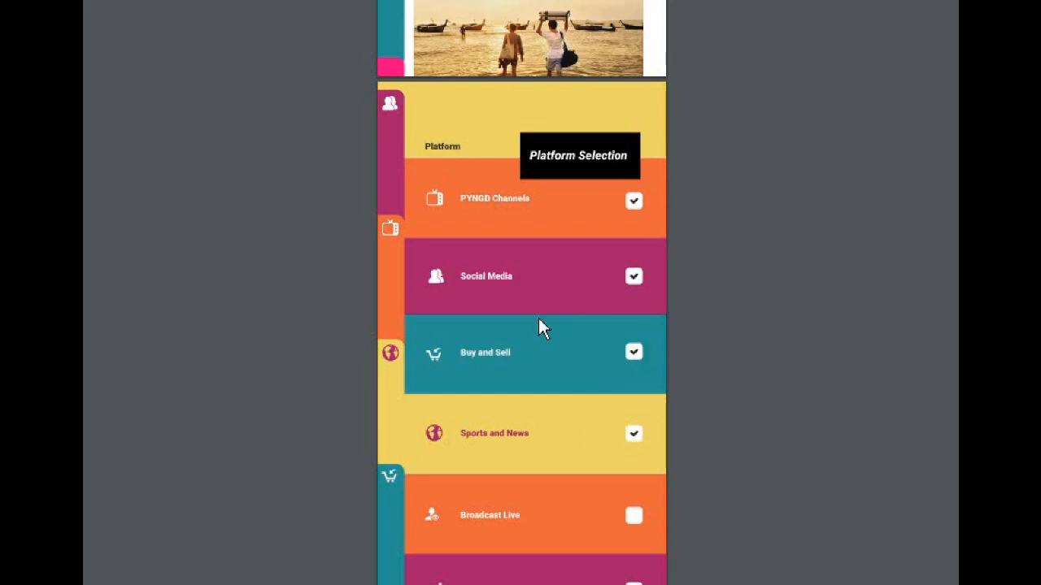
mouse_move(622, 275)
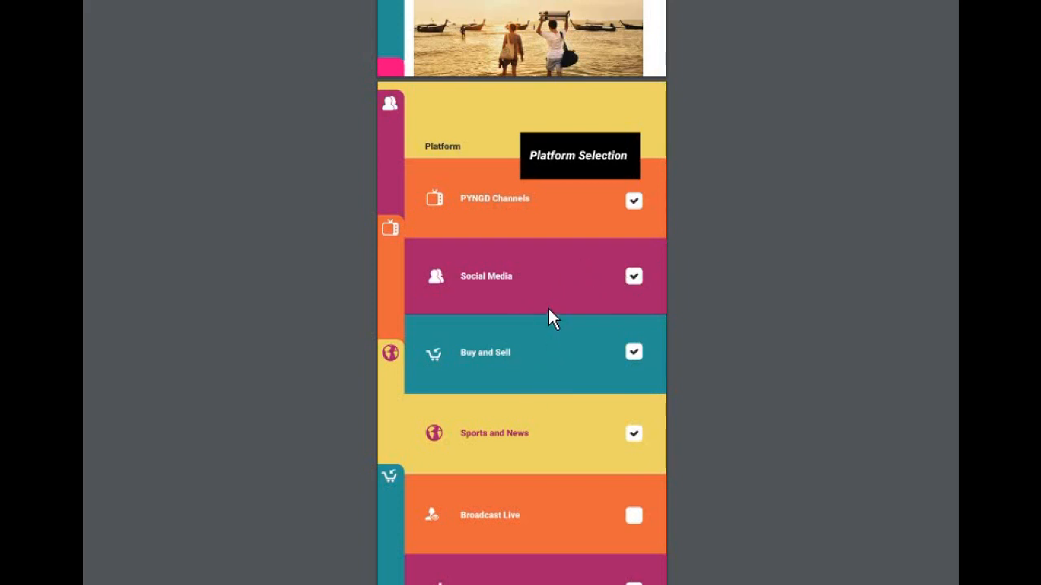
mouse_move(577, 356)
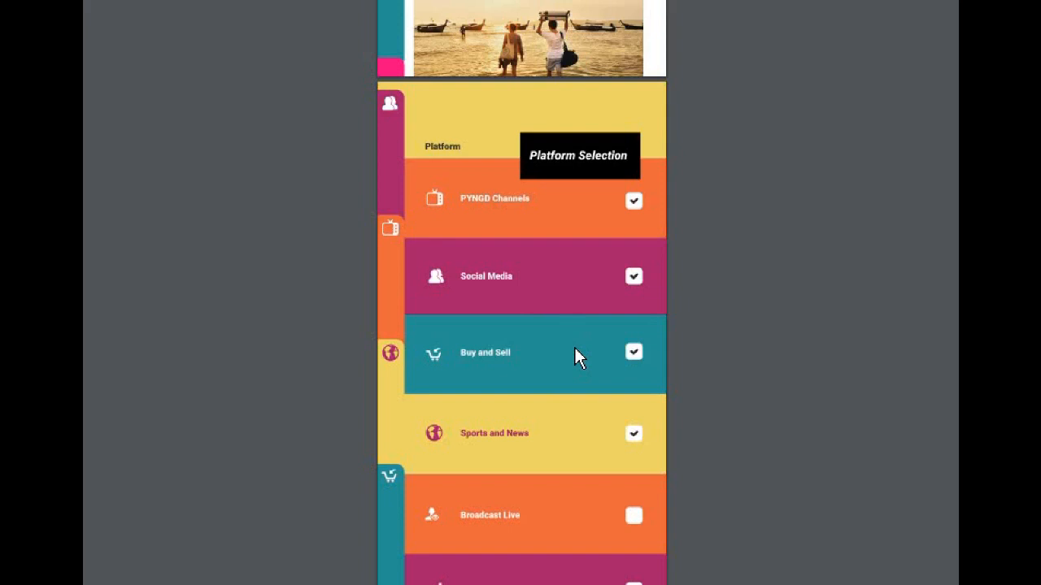
mouse_move(529, 341)
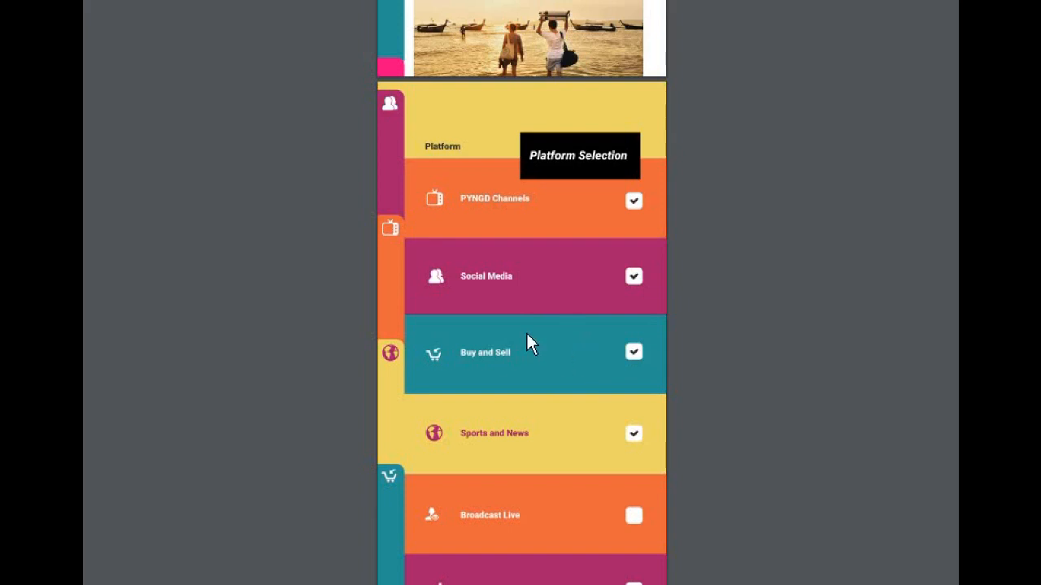
mouse_move(579, 343)
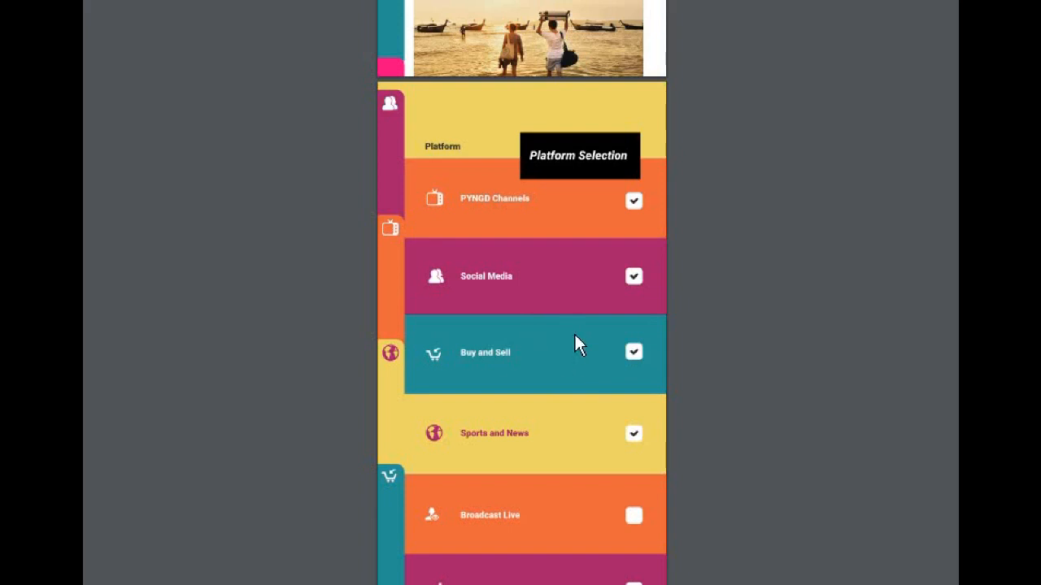
mouse_move(589, 376)
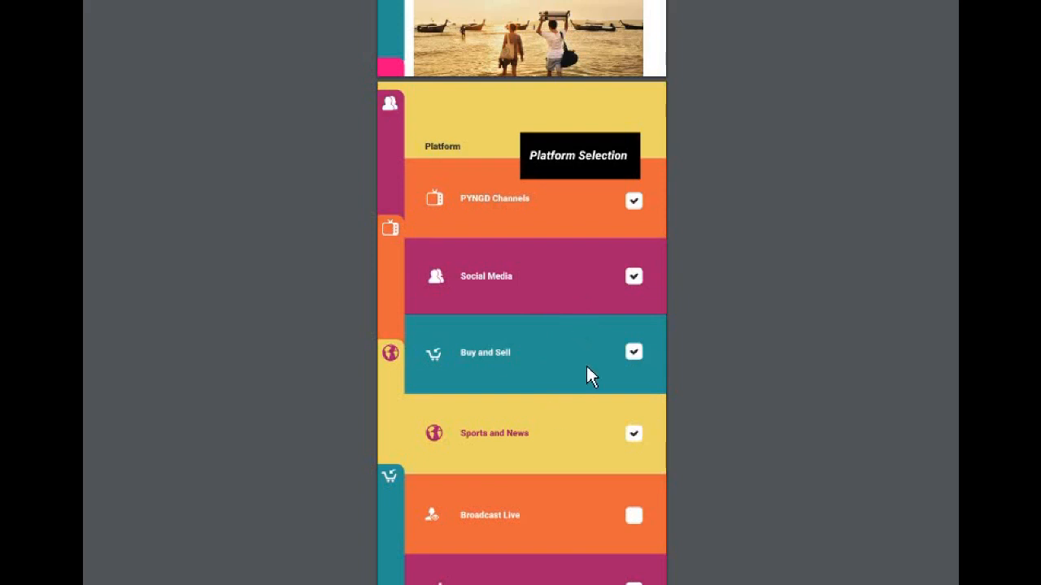
mouse_move(589, 298)
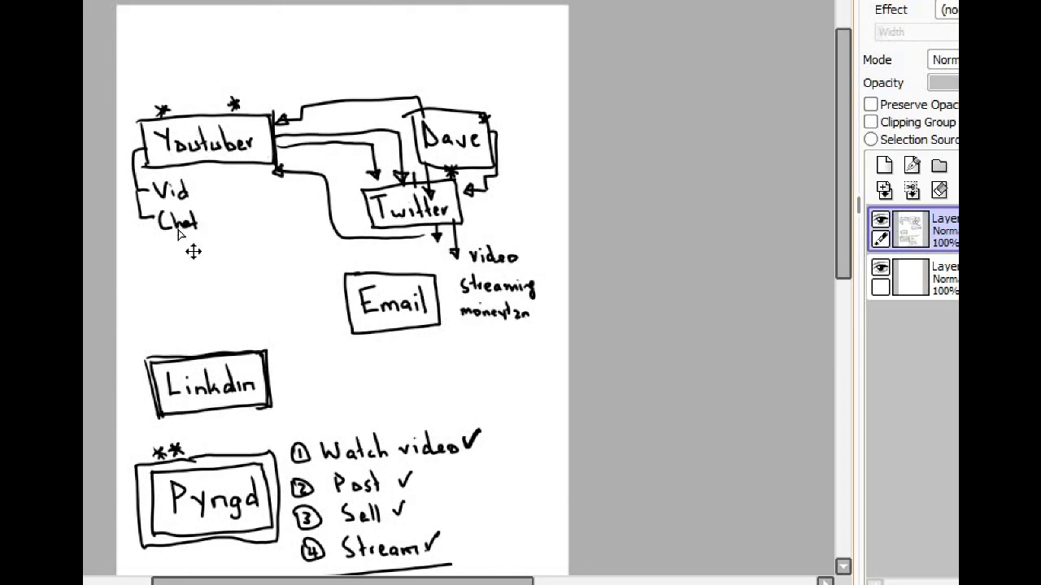
mouse_move(210, 242)
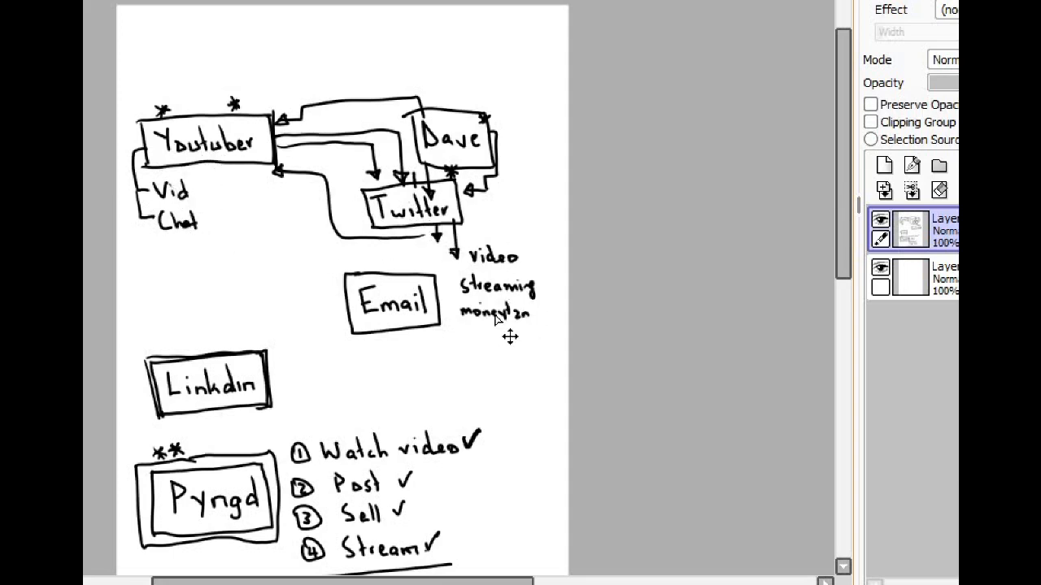
mouse_move(466, 289)
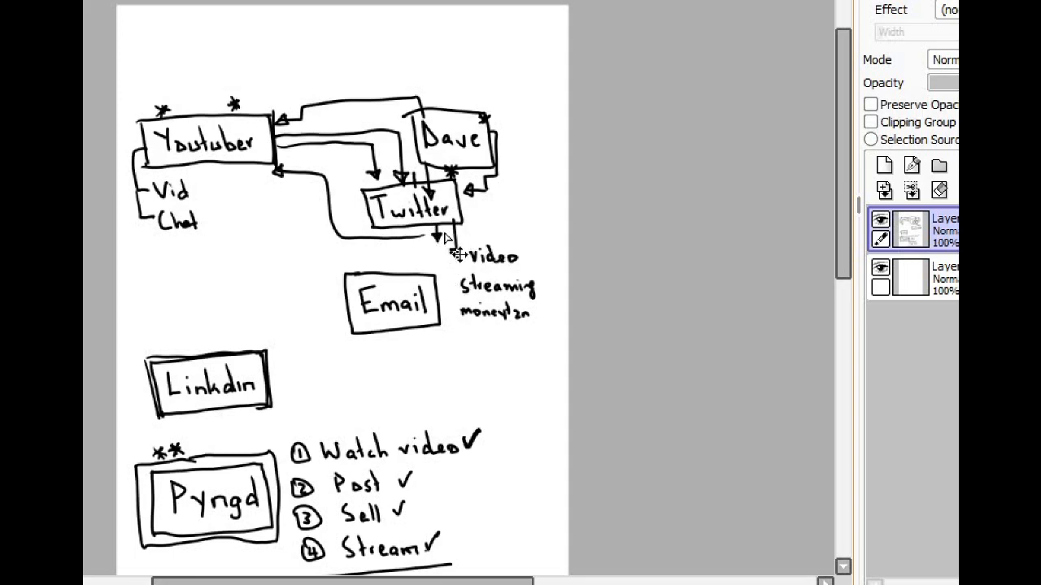
mouse_move(455, 259)
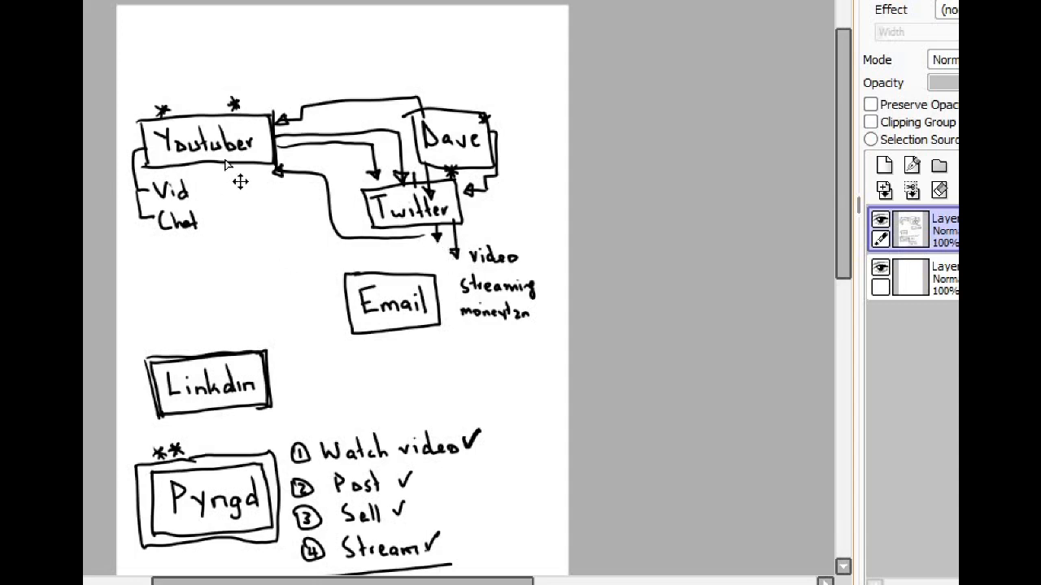
mouse_move(317, 295)
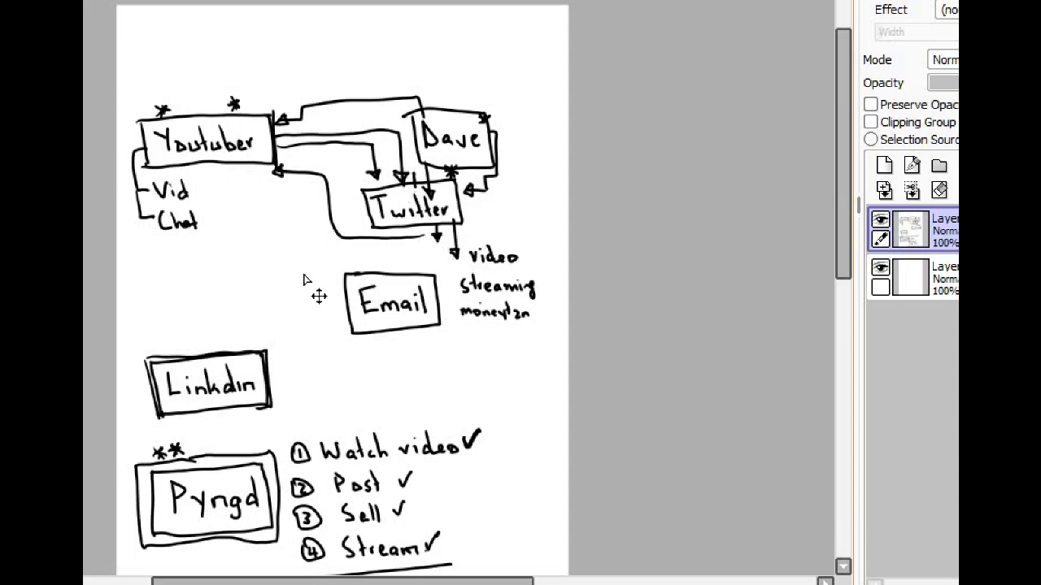
mouse_move(382, 245)
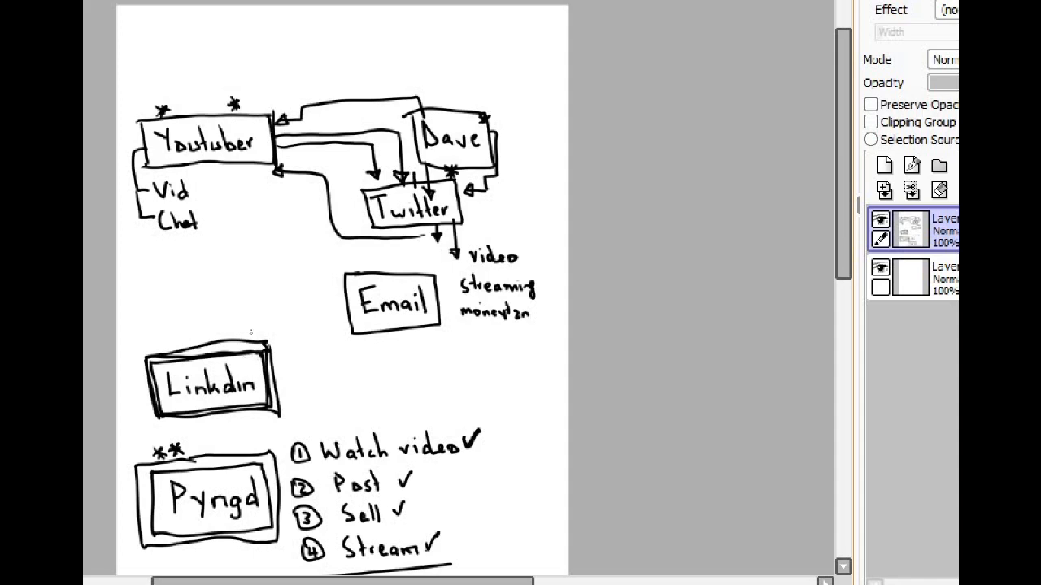
- Draw an arrow down into the Linkdin box, then return to the Platform Selection mockup
left_click_drag(236, 329, 235, 370)
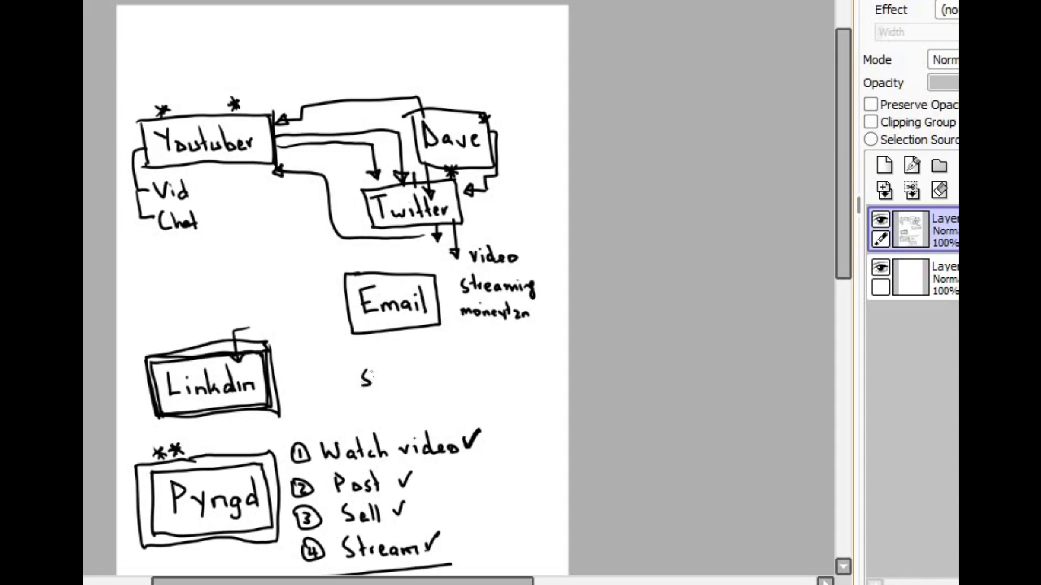
type("ho")
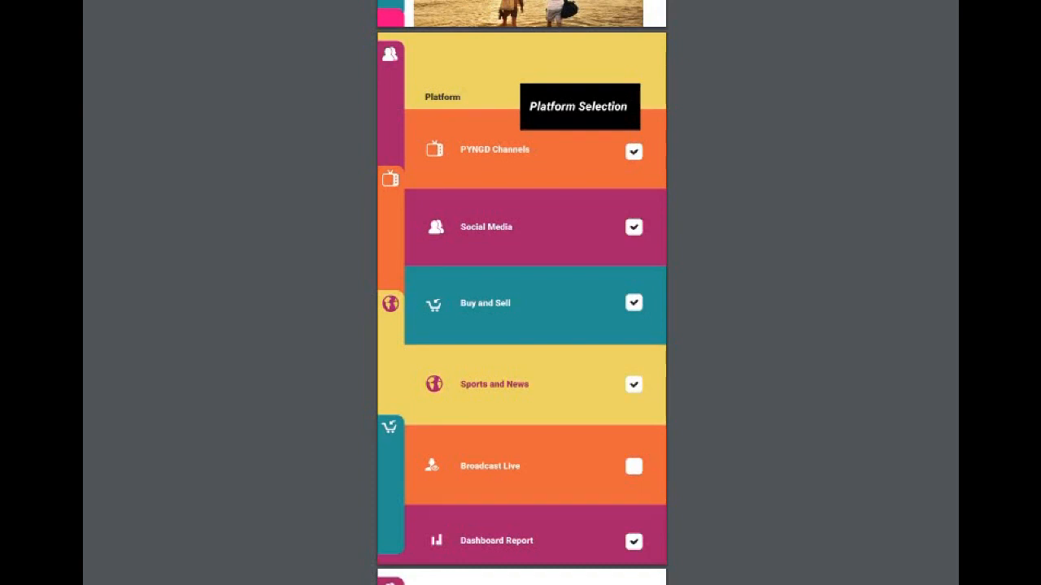
- Scroll the mockup to the Timeline Tab with Mr This and VisionaryX posts
scroll("down", 3)
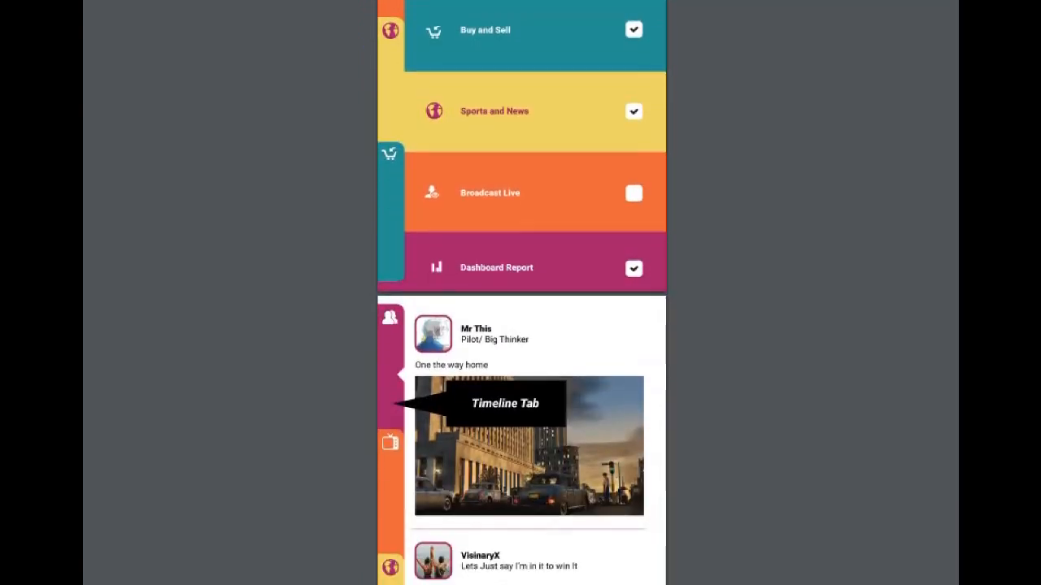
scroll("down", 3)
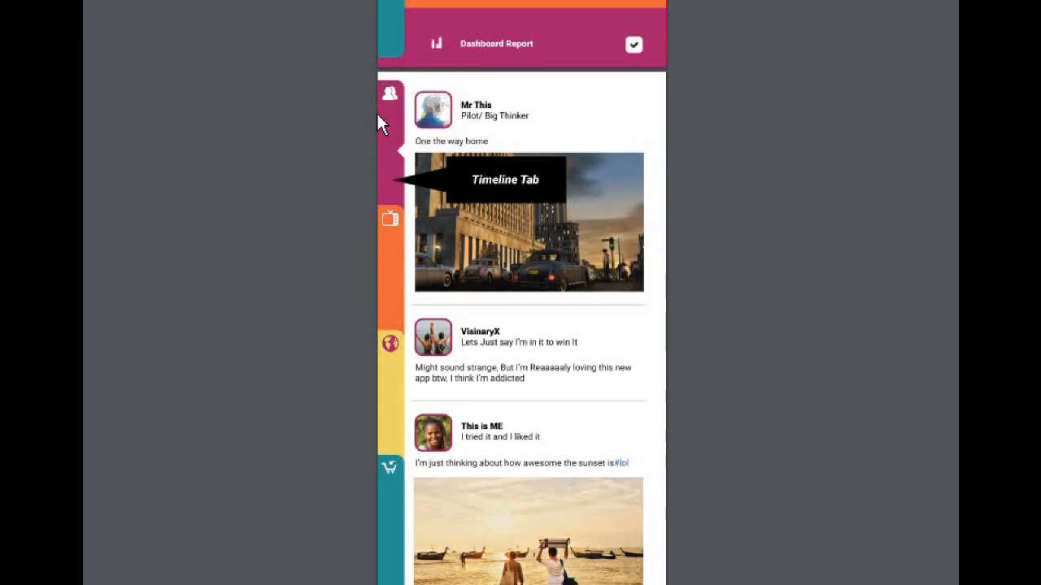
mouse_move(598, 167)
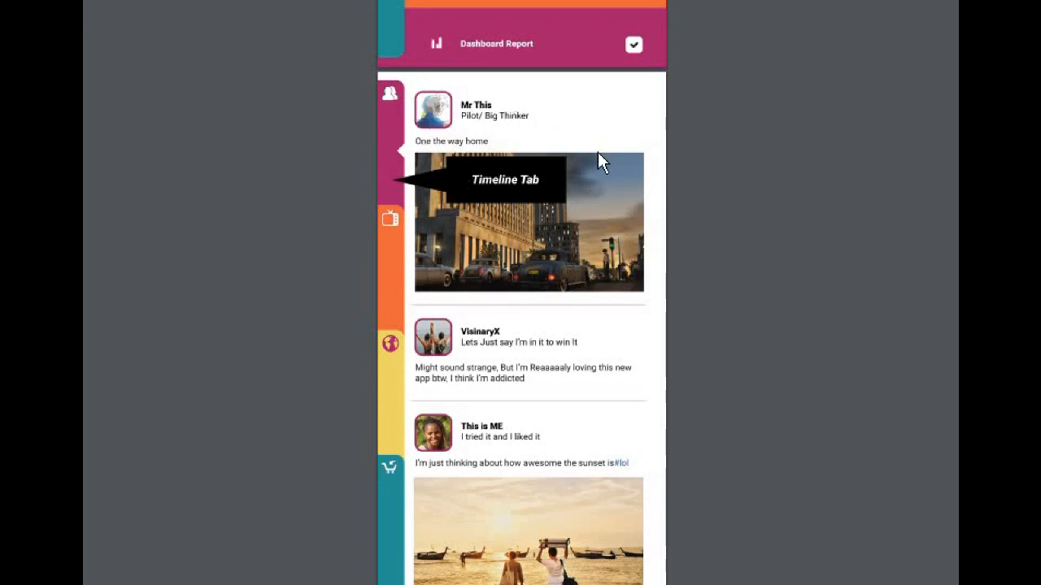
mouse_move(480, 365)
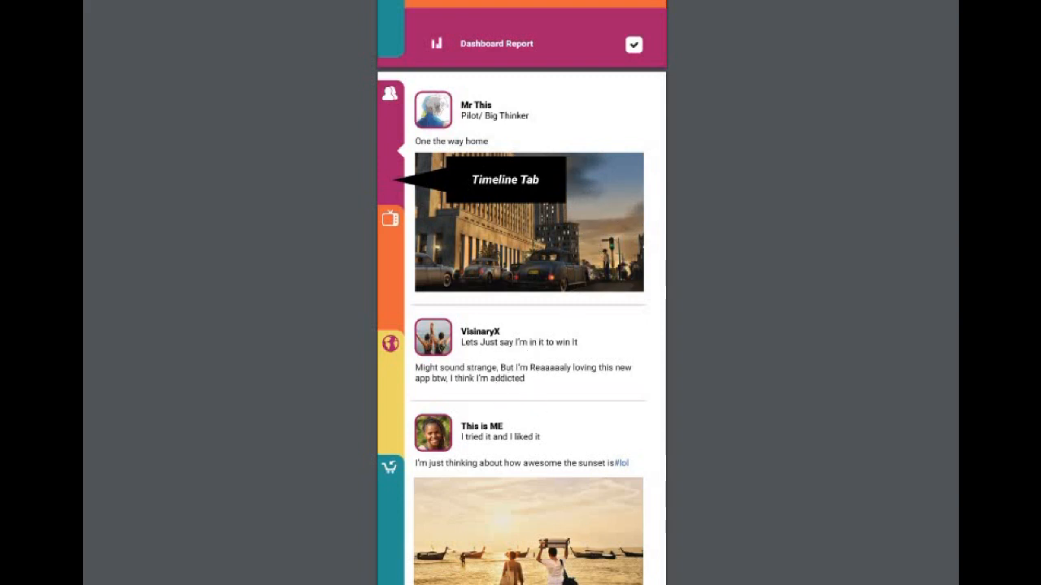
scroll("down", 3)
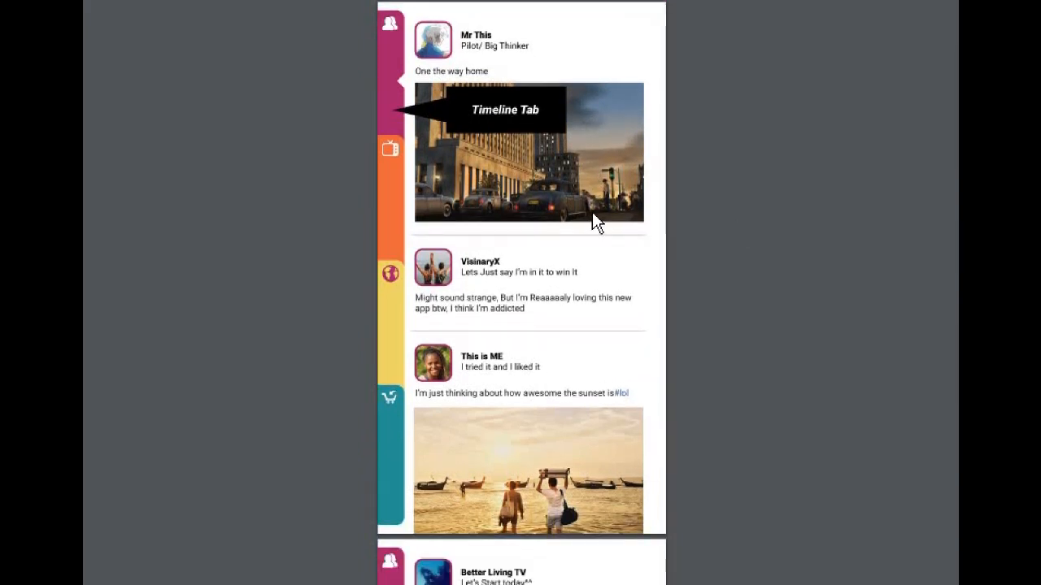
mouse_move(387, 189)
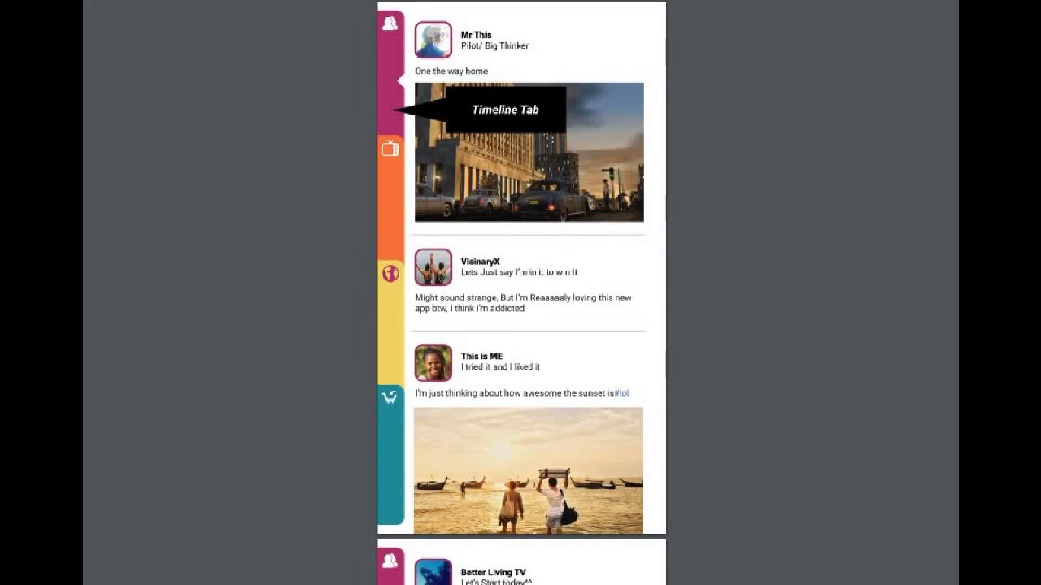
- Scroll past the Channel Tab to the News Tab with Sports News and CNN posts
scroll("down", 3)
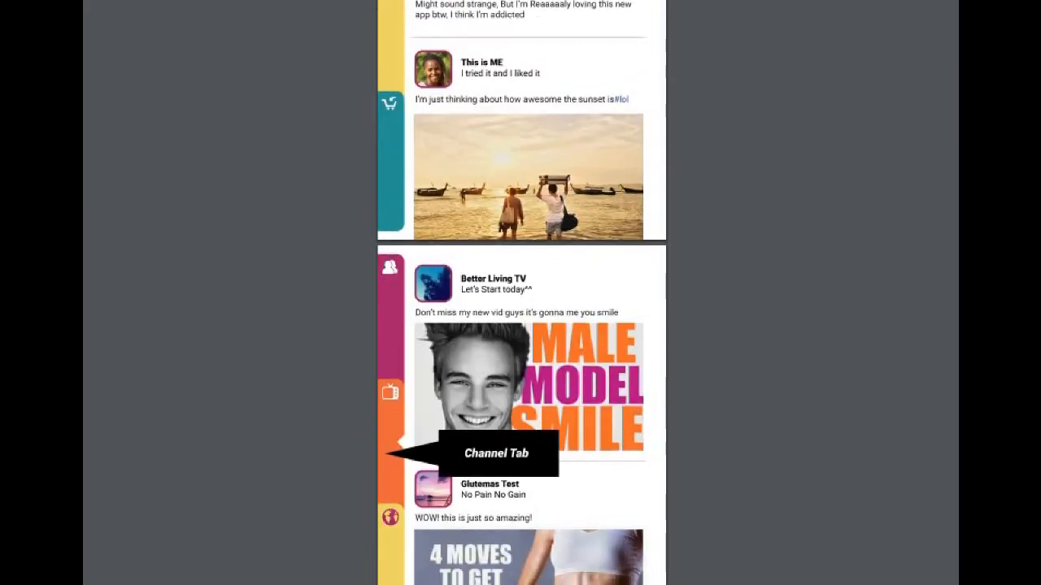
scroll("down", 3)
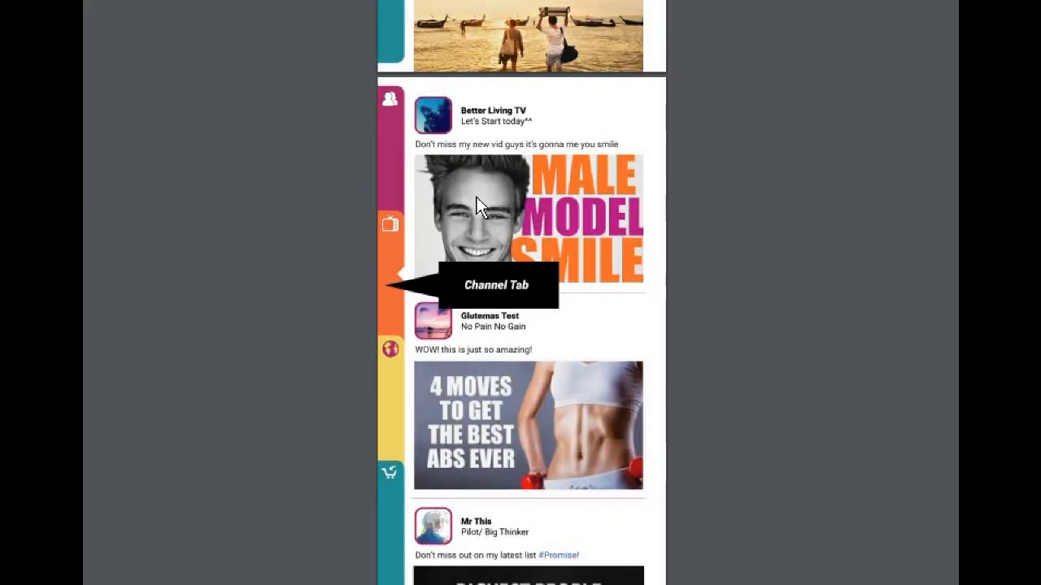
mouse_move(419, 207)
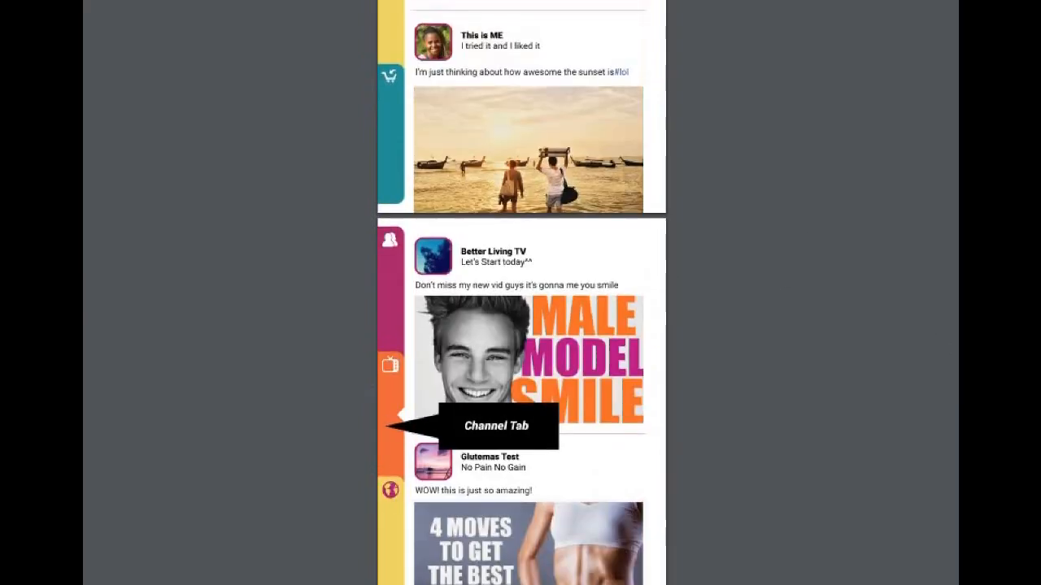
scroll("down", 3)
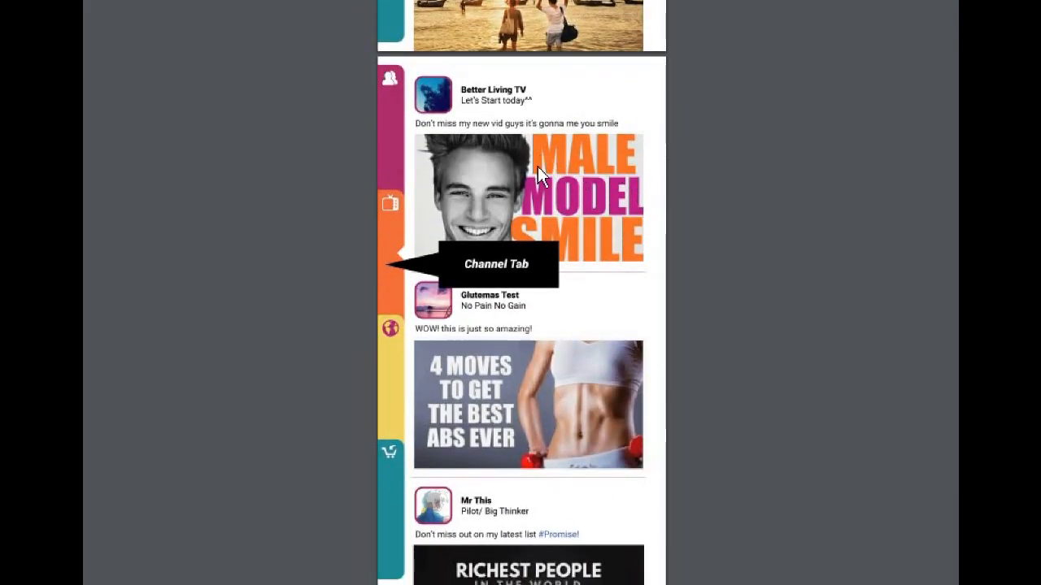
mouse_move(549, 305)
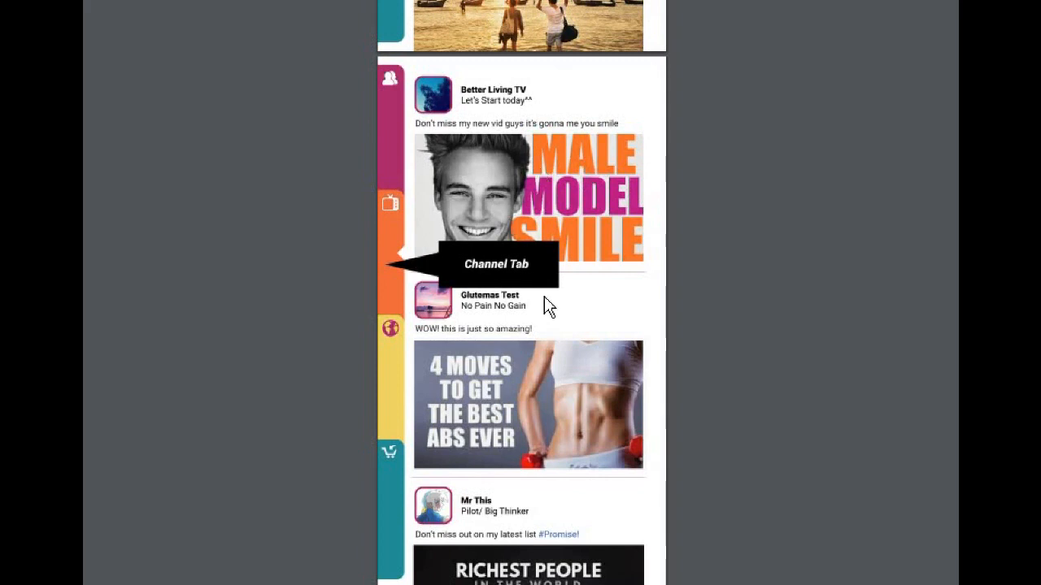
mouse_move(792, 337)
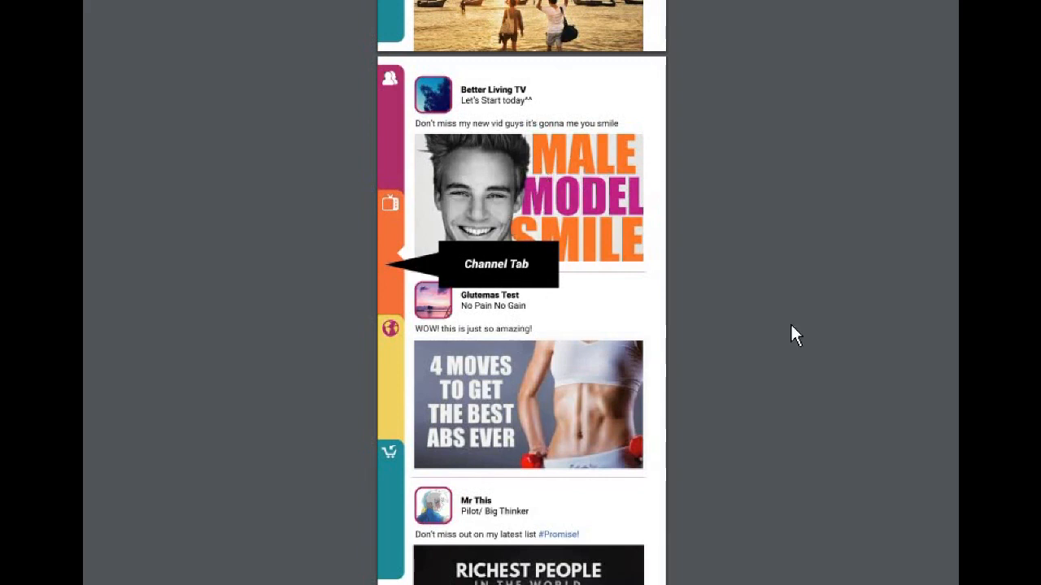
scroll("down", 3)
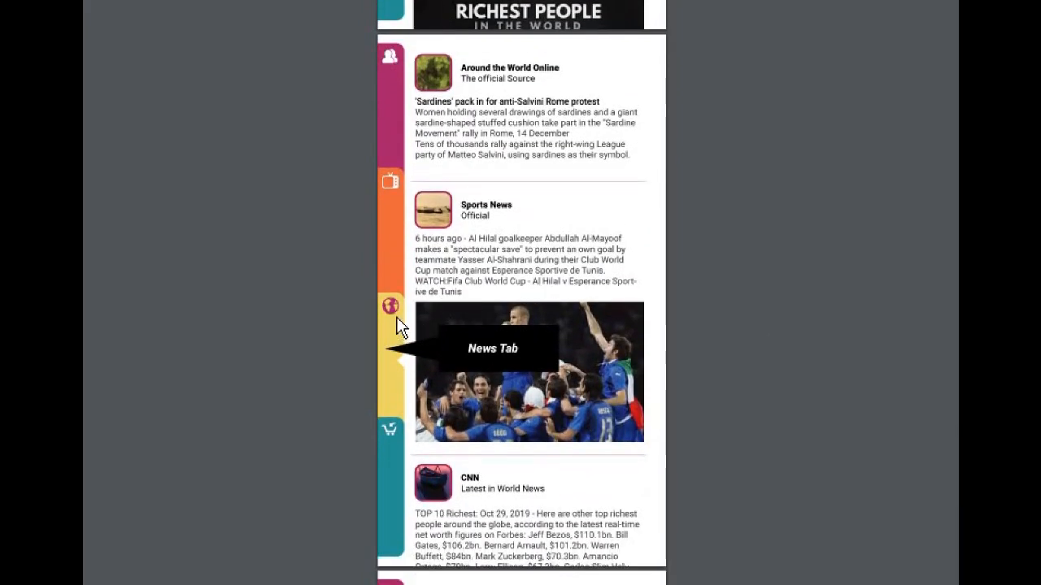
mouse_move(480, 220)
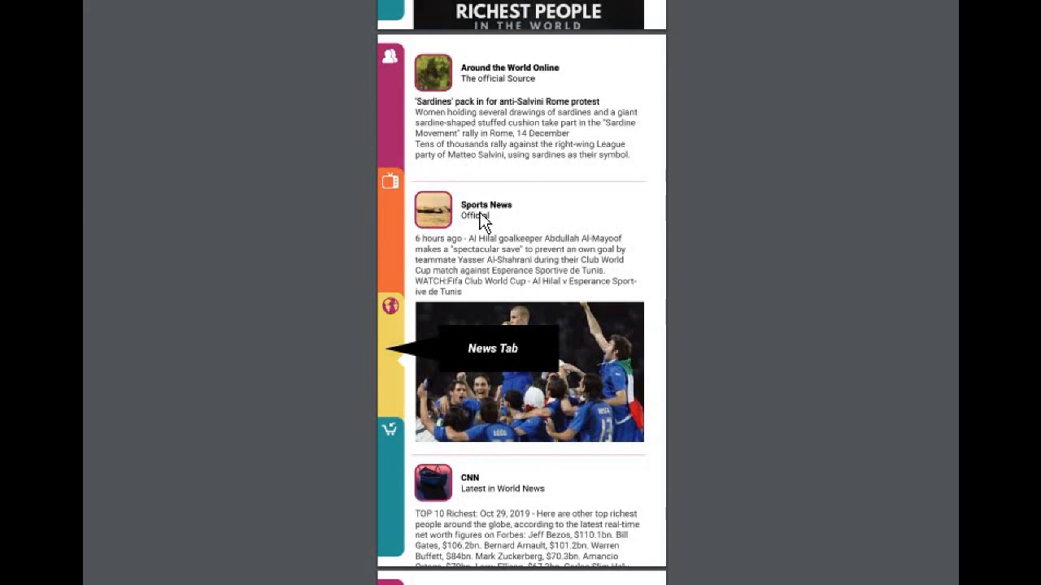
scroll("down", 3)
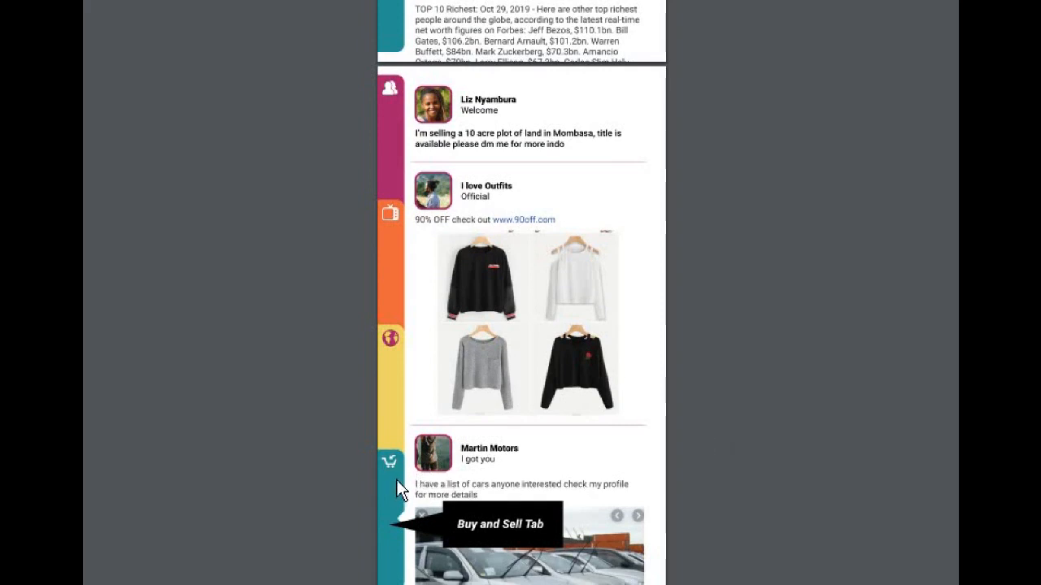
mouse_move(502, 315)
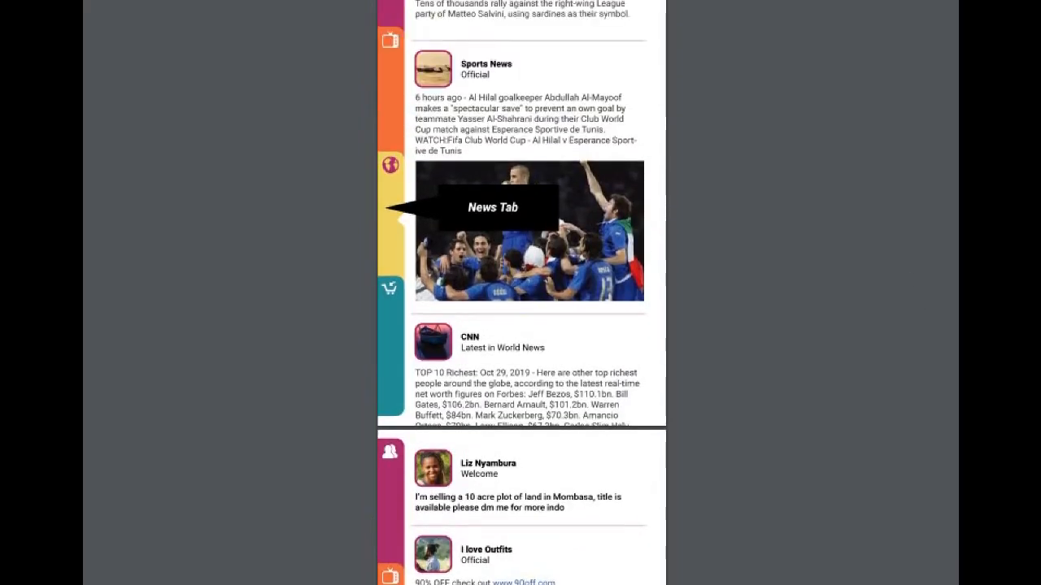
- Scroll through the Timeline, Channel and News tabs to the Buy and Sell screen
scroll("down", 3)
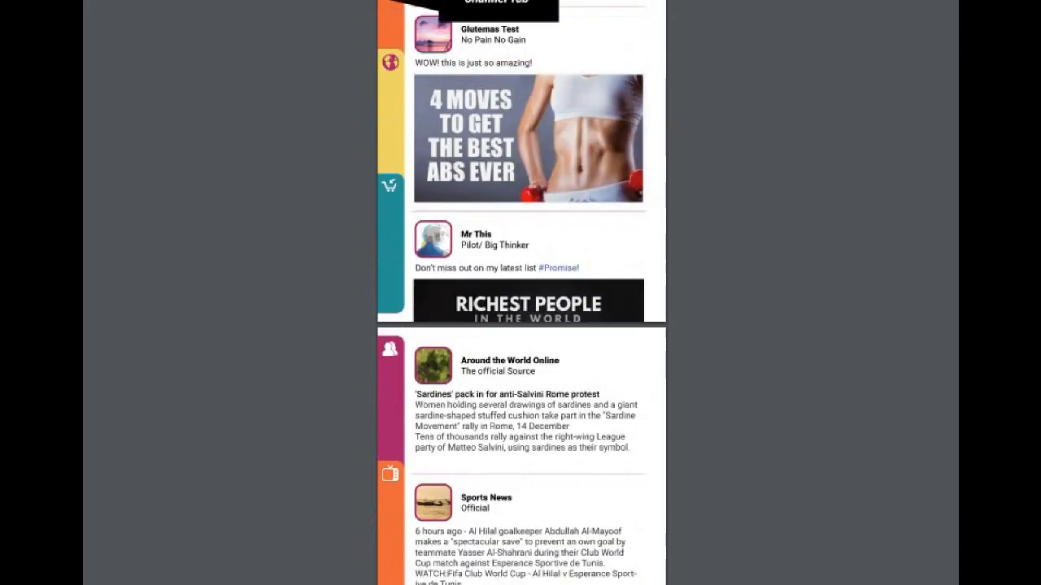
scroll("down", 3)
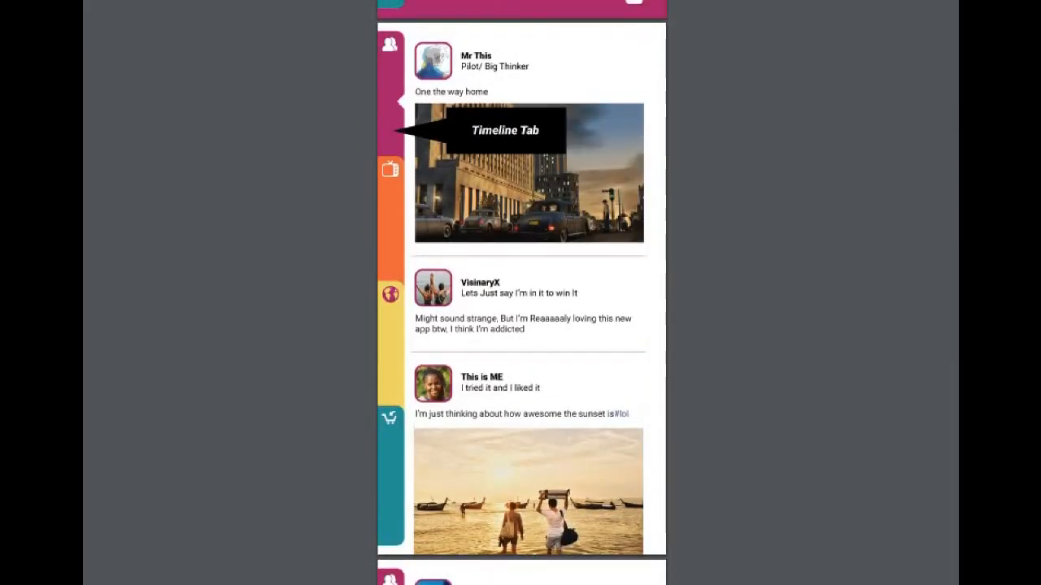
scroll("down", 3)
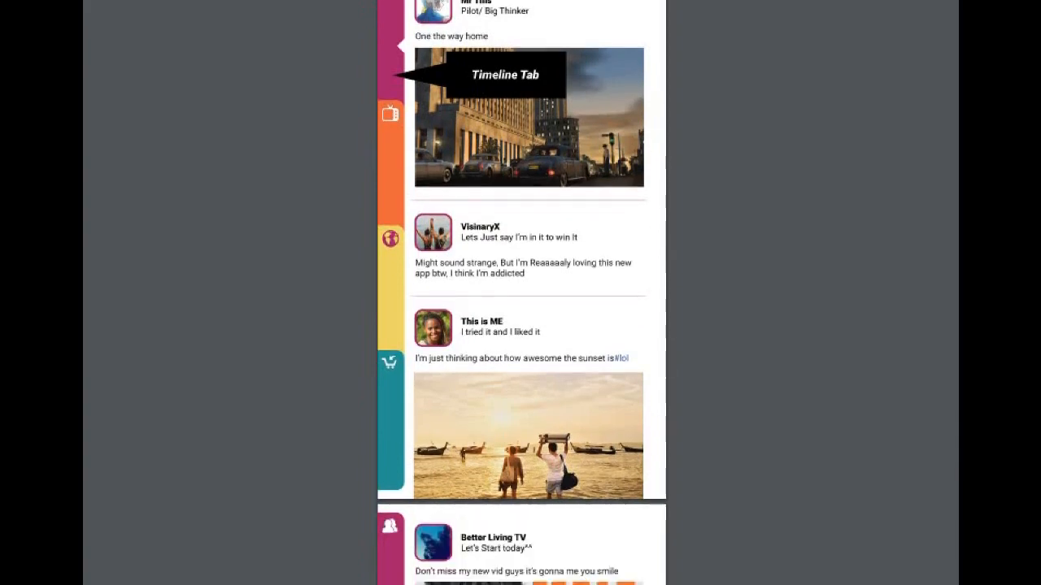
scroll("down", 3)
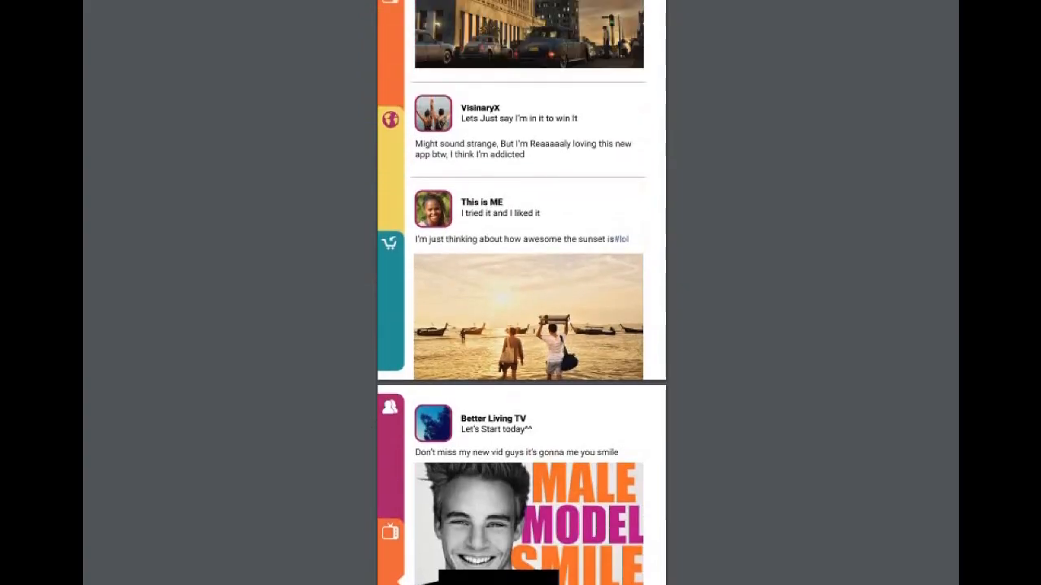
scroll("down", 3)
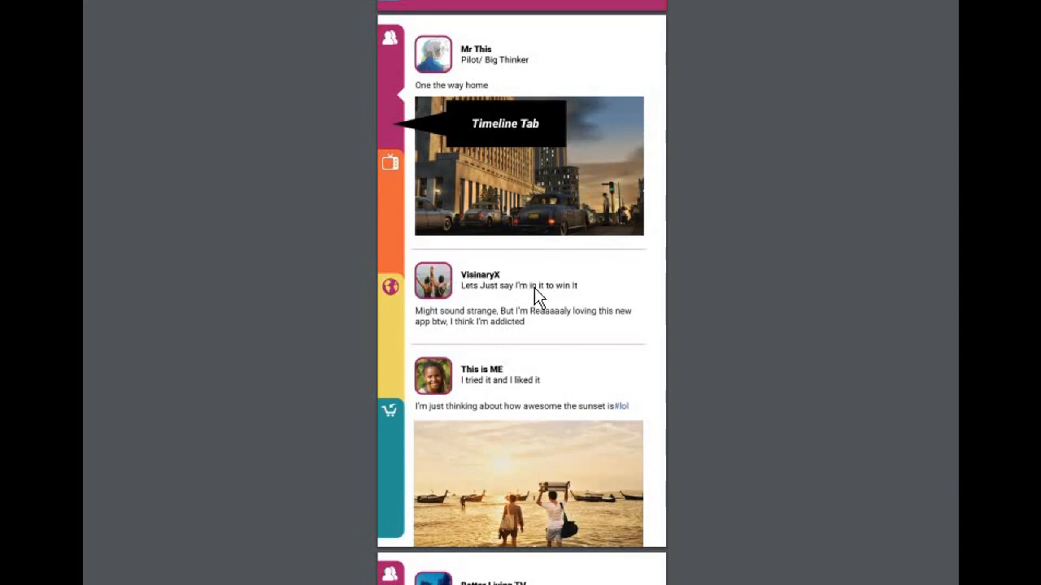
mouse_move(478, 342)
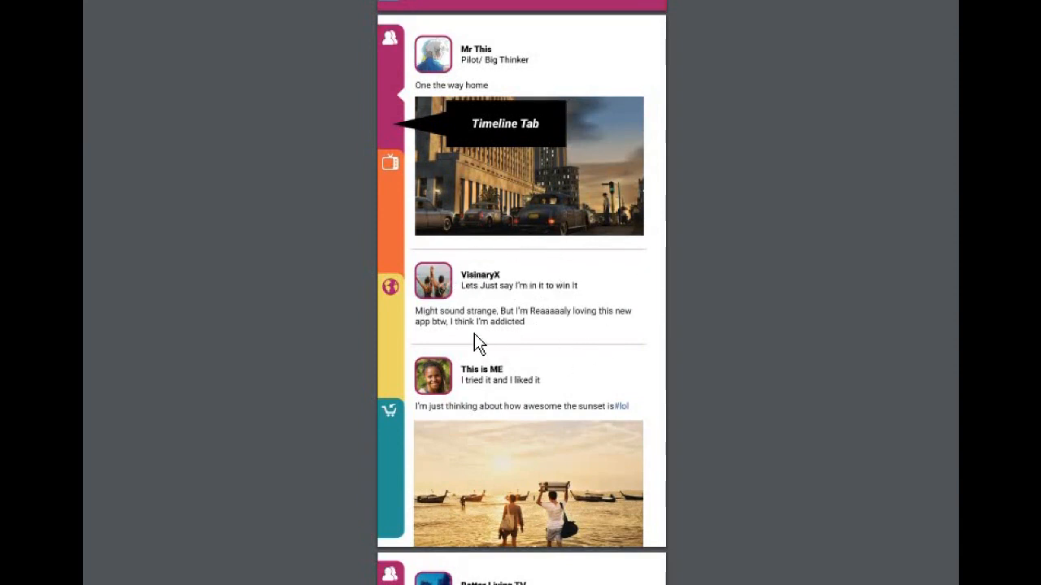
mouse_move(548, 346)
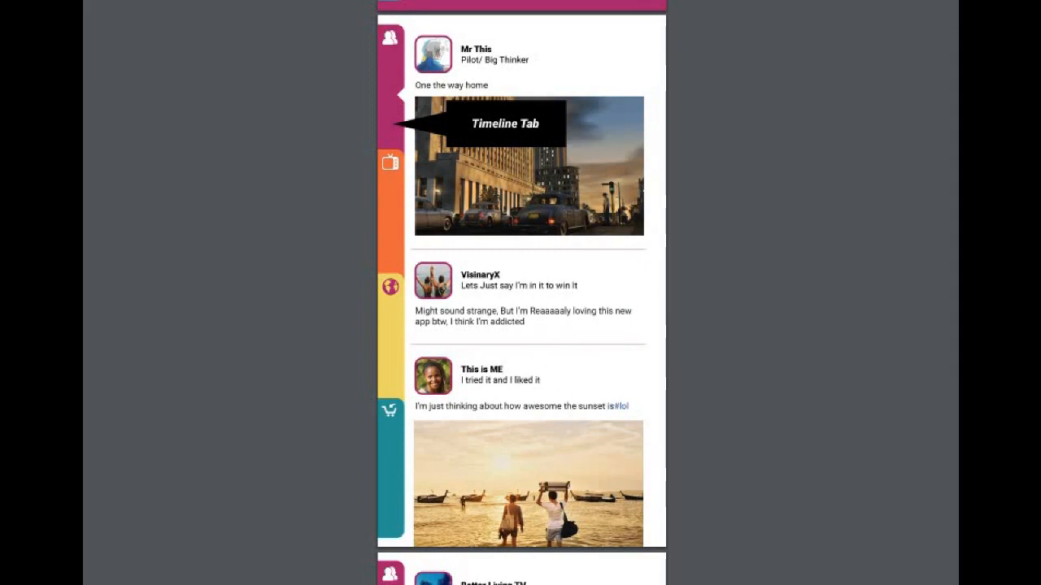
scroll("down", 3)
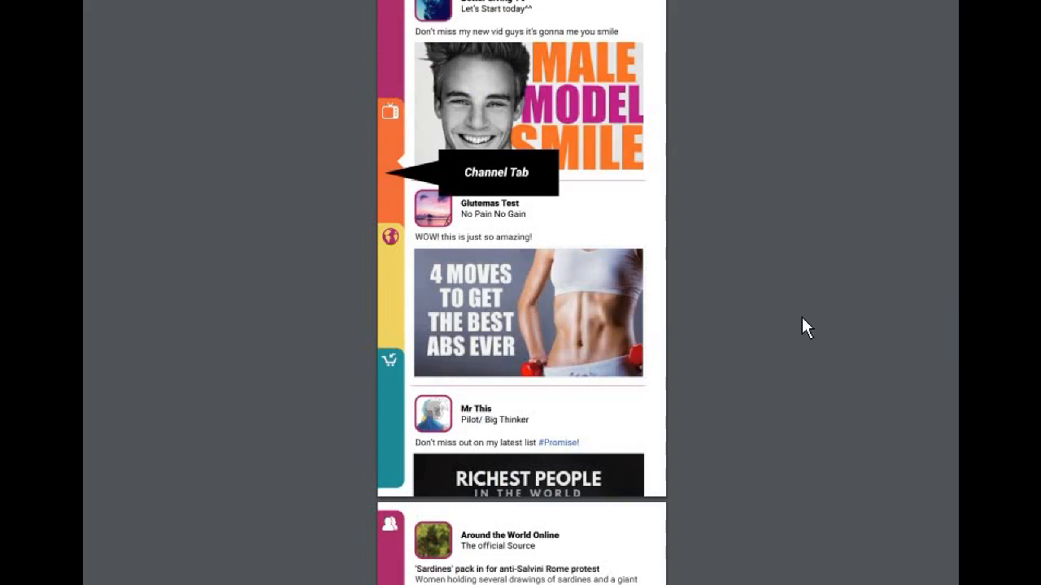
scroll("down", 3)
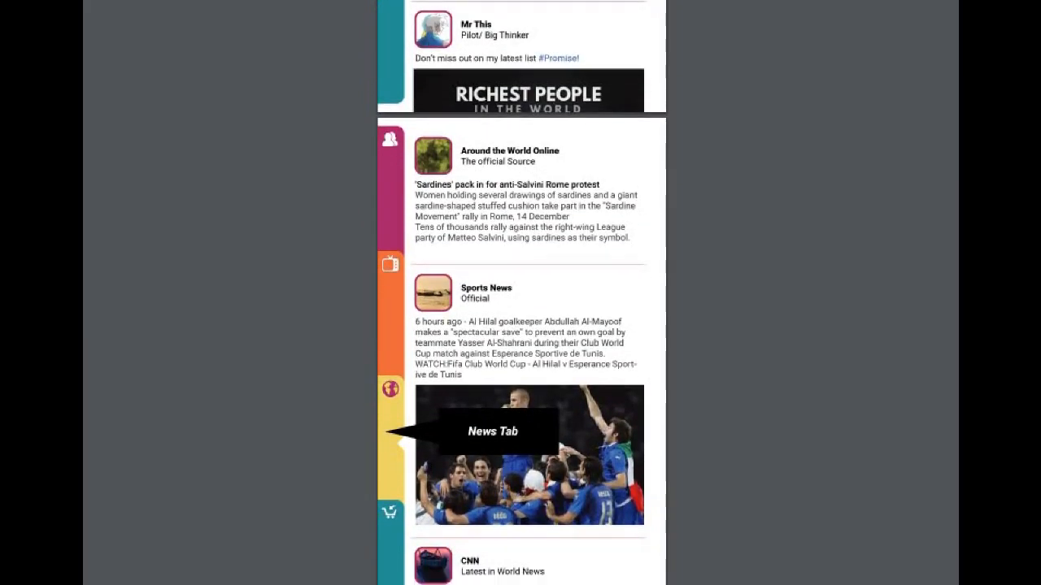
scroll("down", 3)
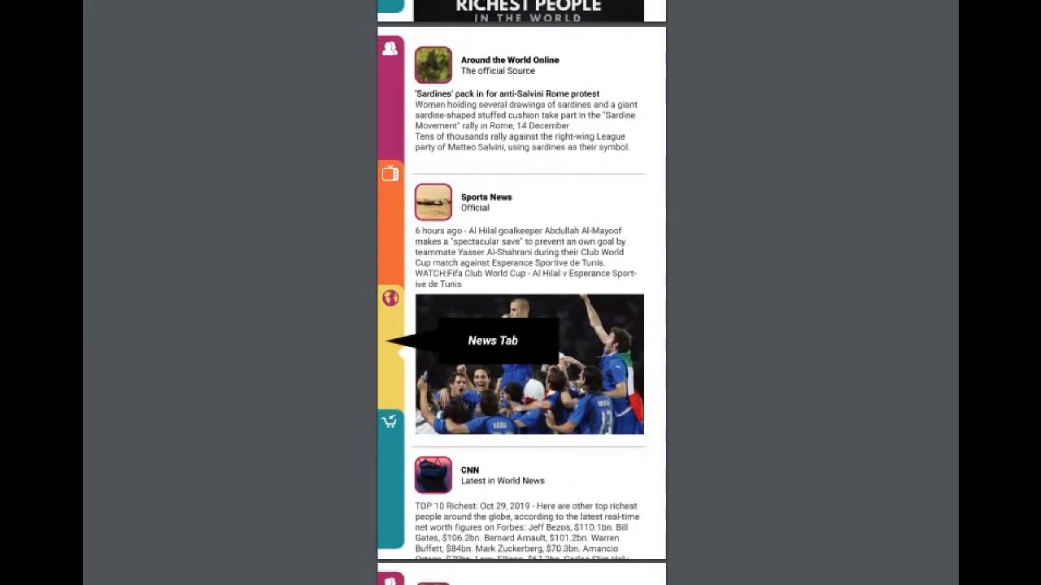
scroll("down", 3)
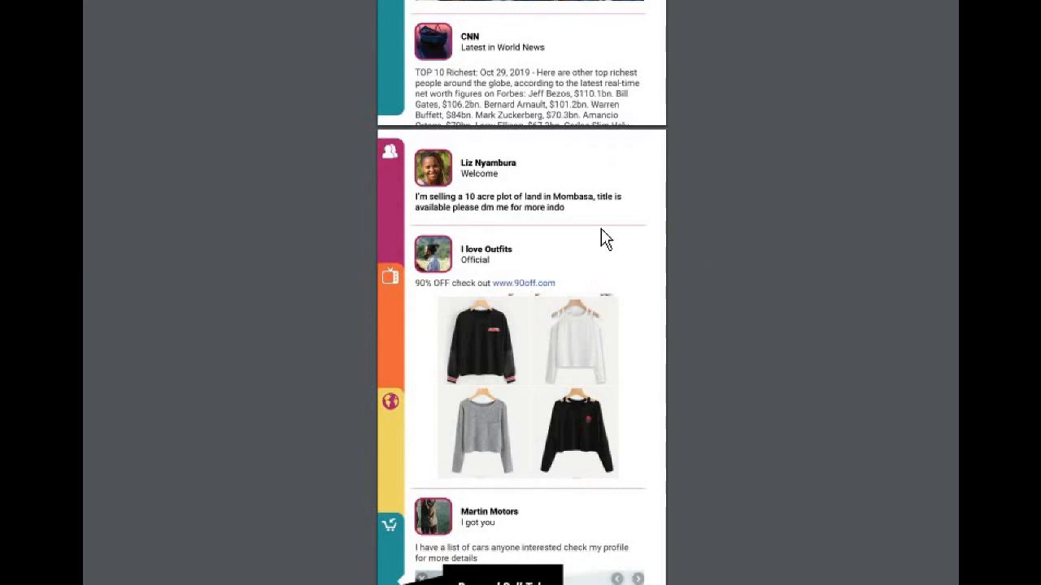
mouse_move(630, 325)
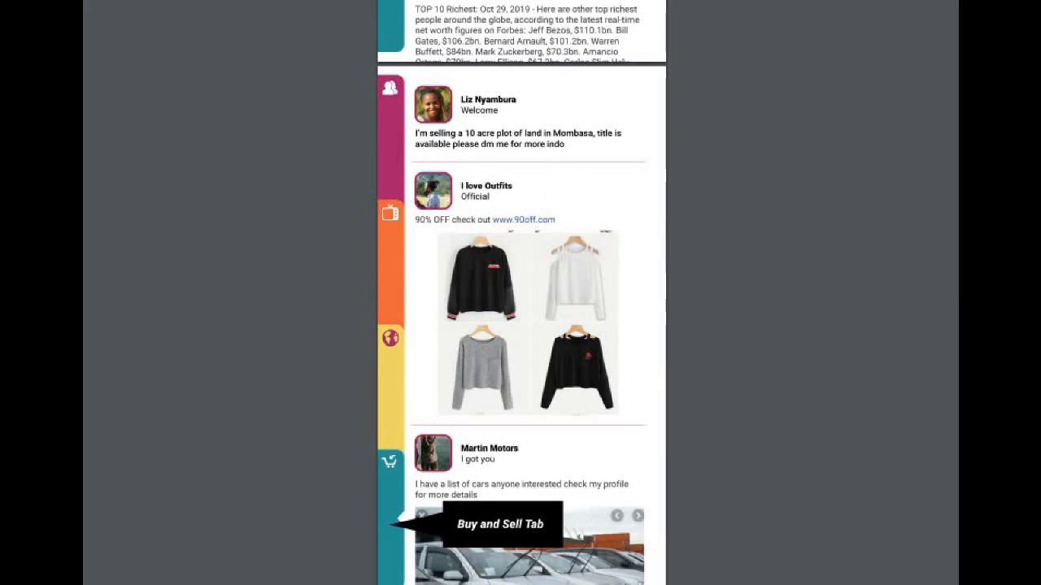
scroll("down", 3)
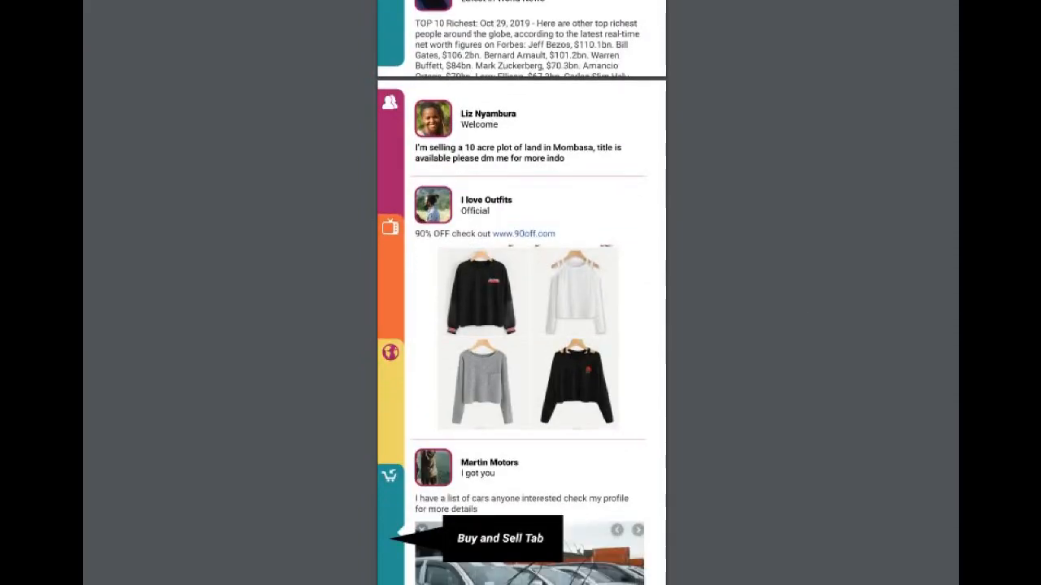
mouse_move(503, 295)
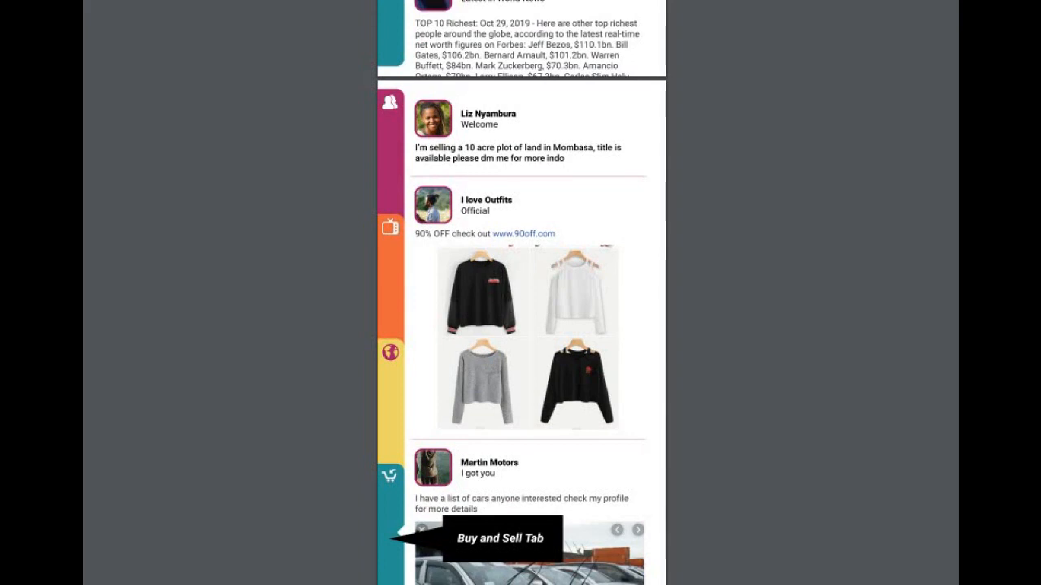
scroll("down", 3)
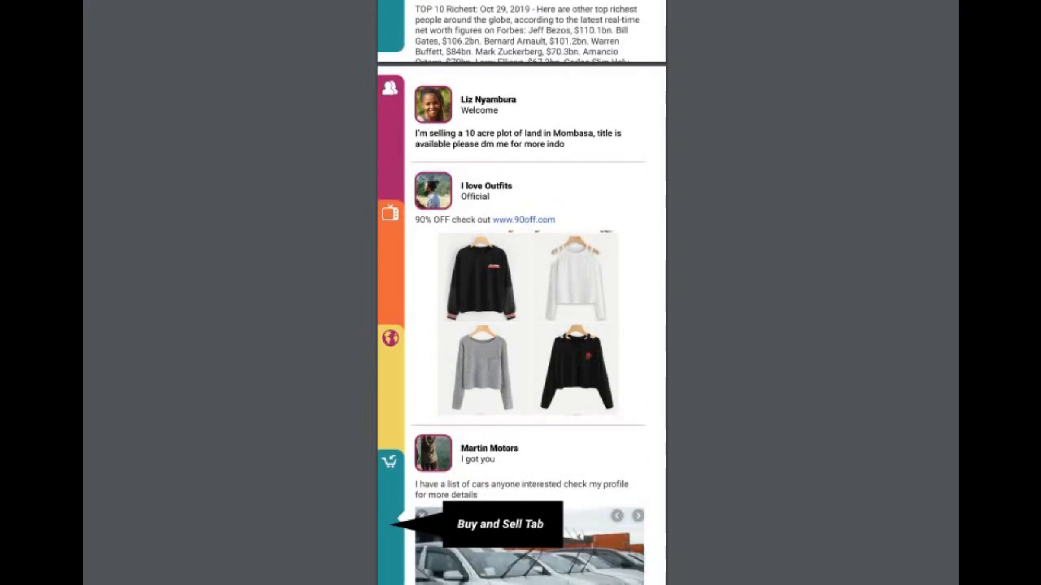